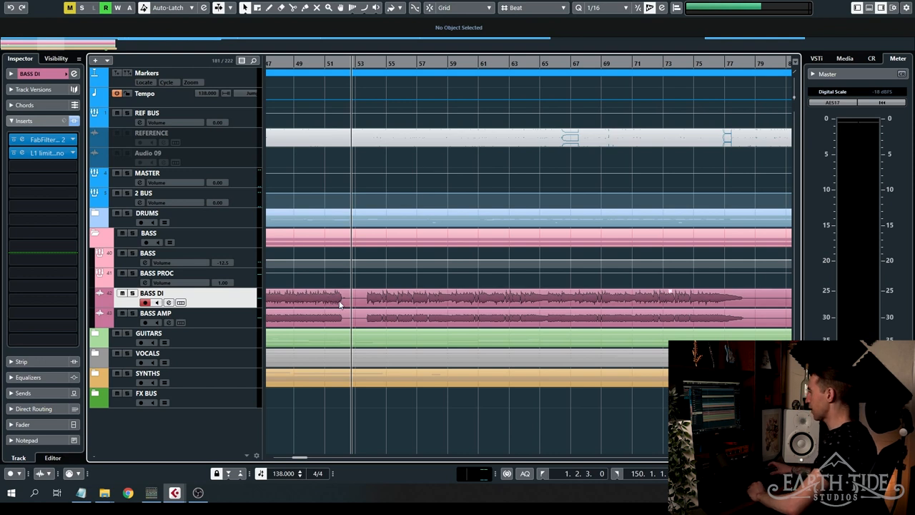
mouse_move(297, 317)
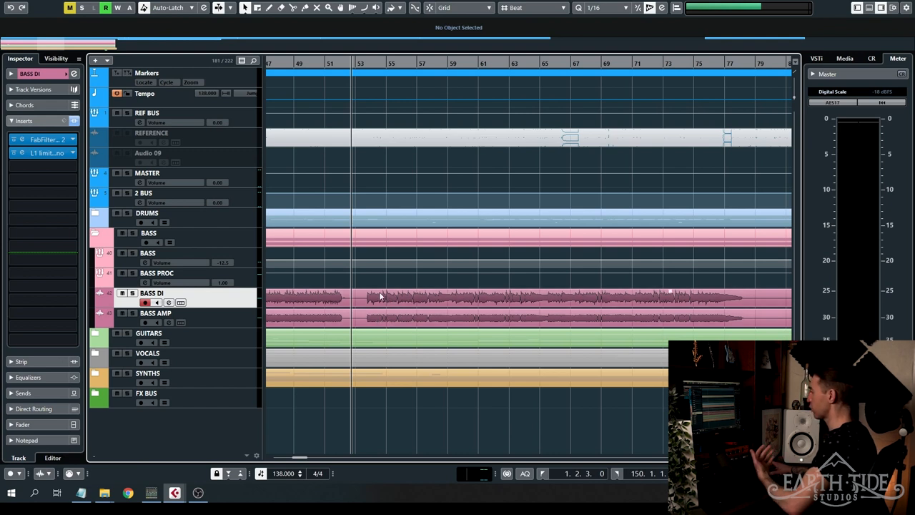
mouse_move(393, 257)
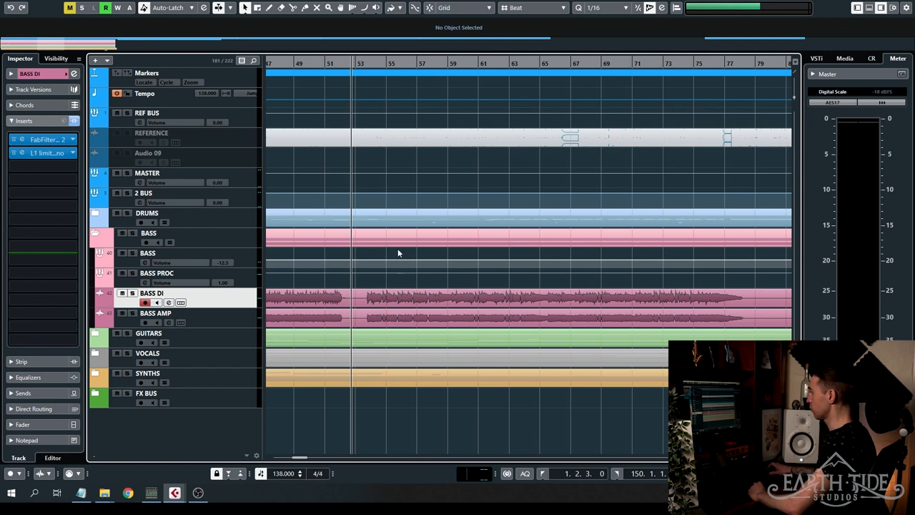
mouse_move(398, 255)
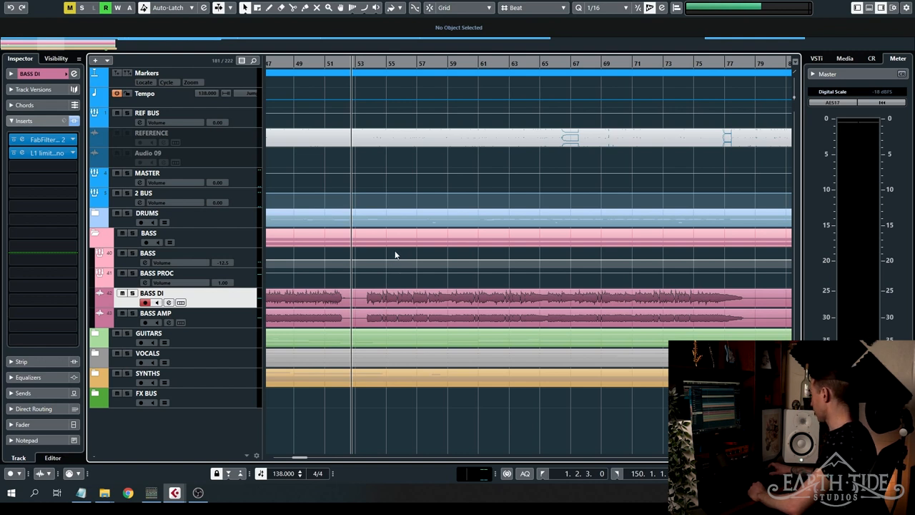
mouse_move(379, 283)
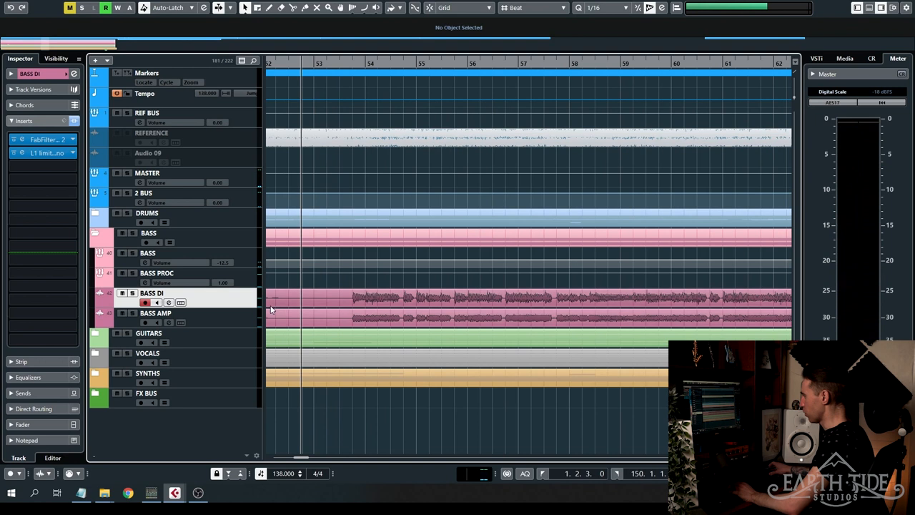
Step: Step through the BASS AMP, BASS PROC and BASS bus insert chains, then return to BASS DI
click(154, 313)
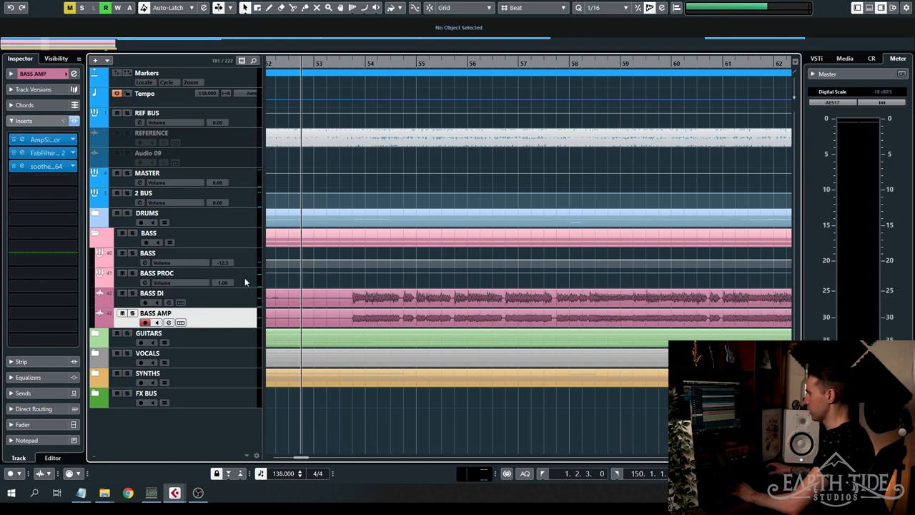
click(157, 273)
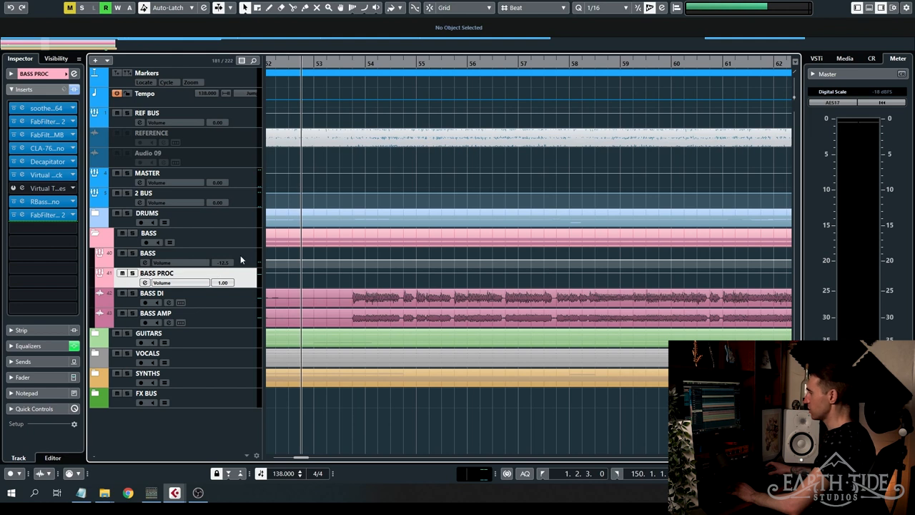
click(147, 252)
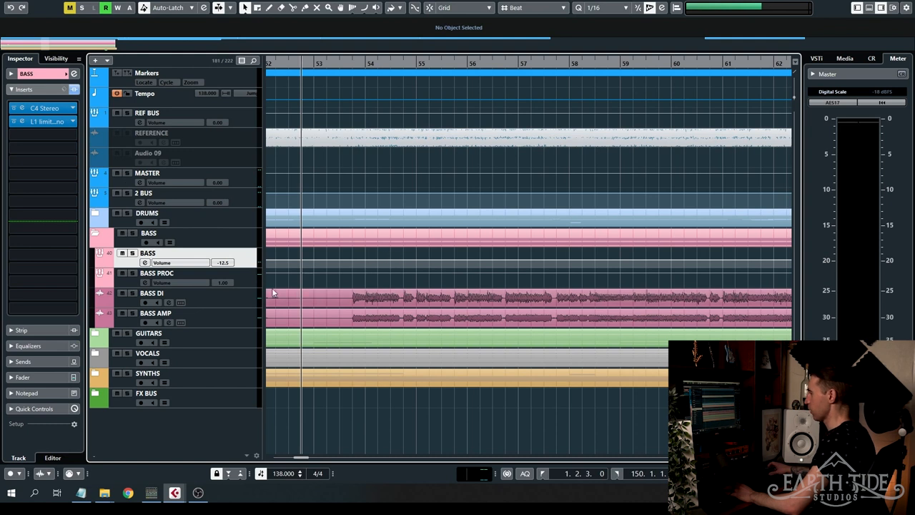
click(152, 293)
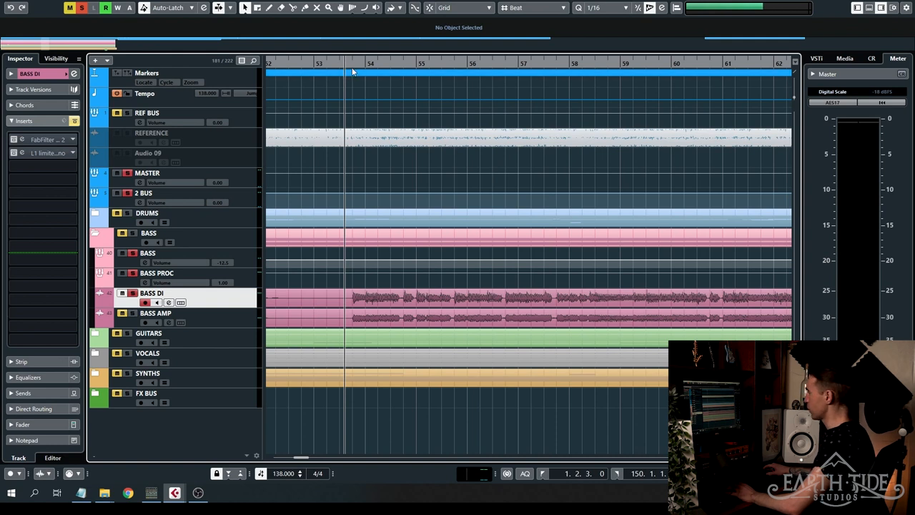
mouse_move(338, 111)
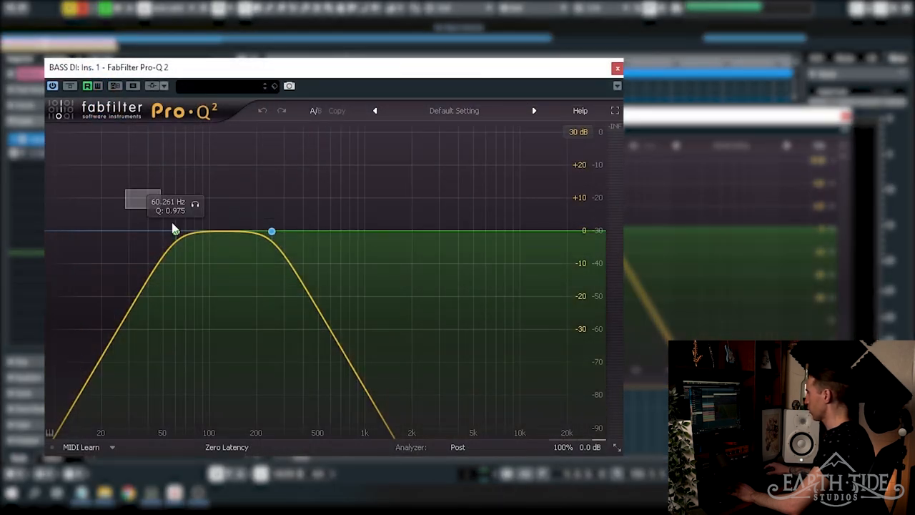
Step: Inspect the BASS DI Pro-Q 2 low cut and high cut near 250 Hz, then bring up its L1 limiter
click(174, 232)
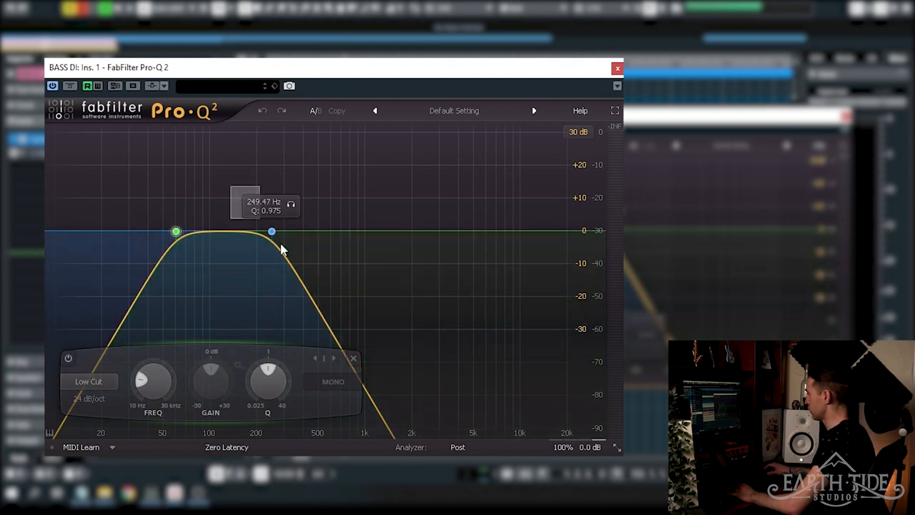
click(272, 231)
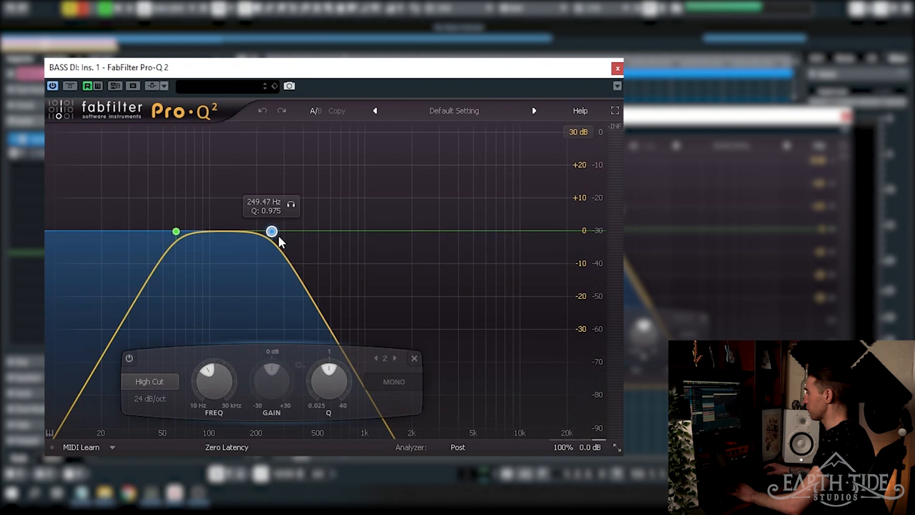
mouse_move(252, 209)
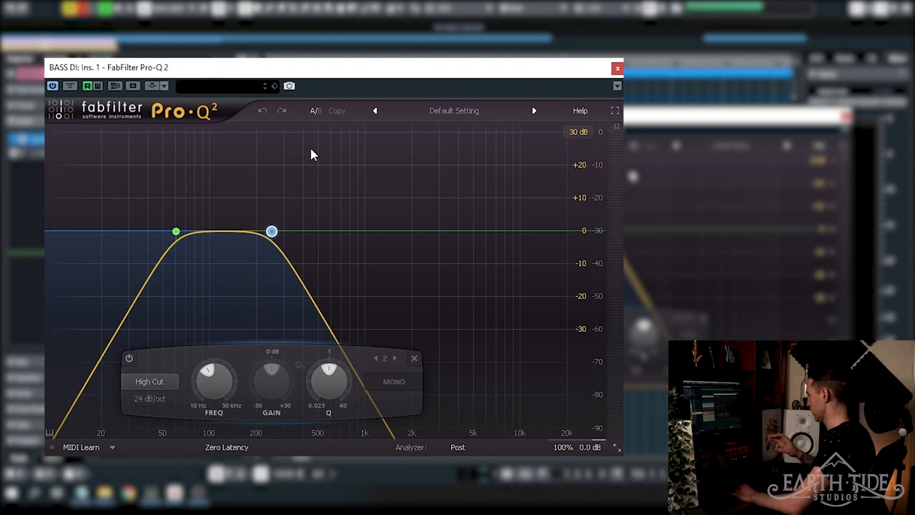
click(618, 67)
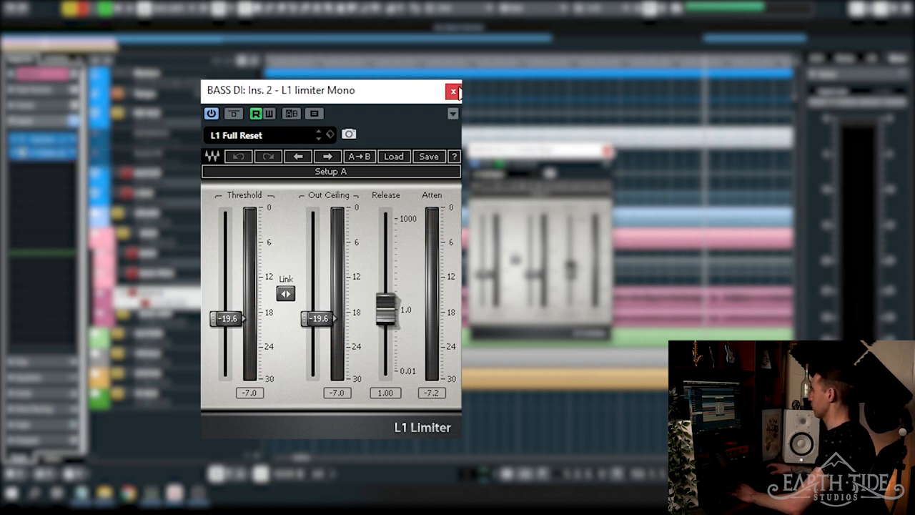
click(452, 91)
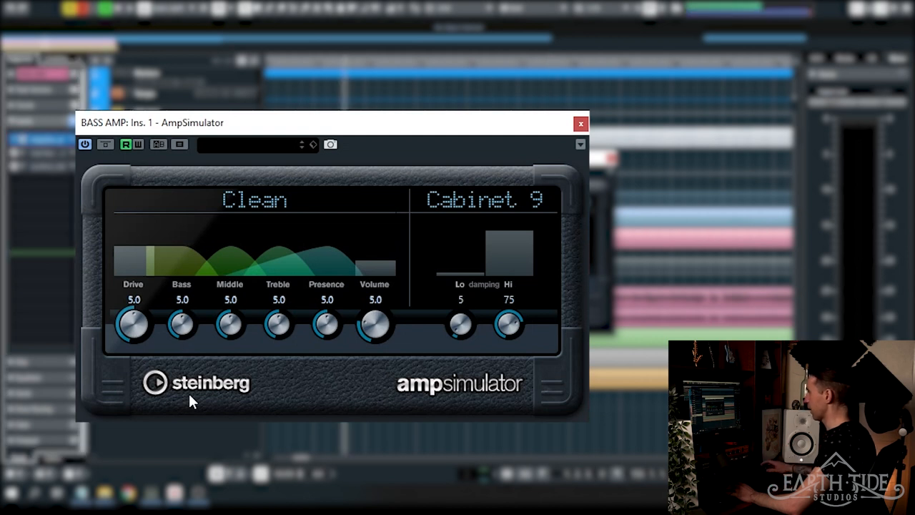
mouse_move(297, 268)
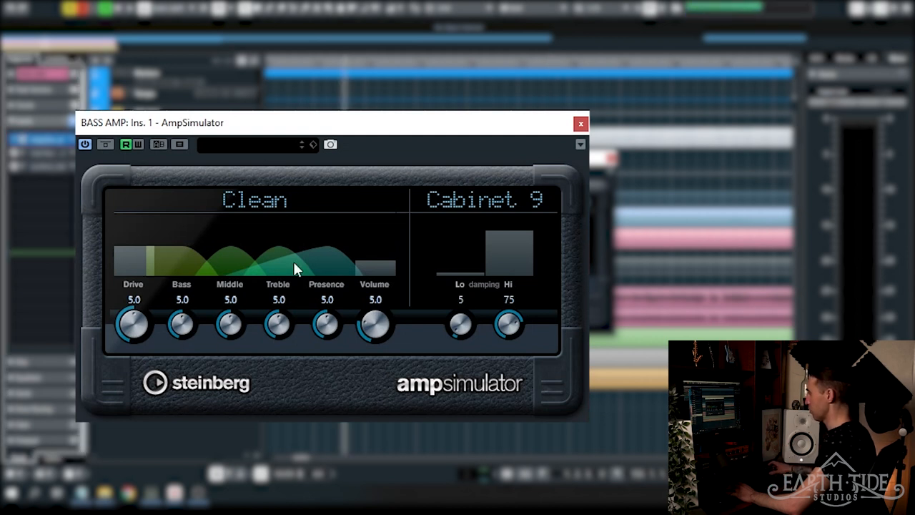
mouse_move(542, 216)
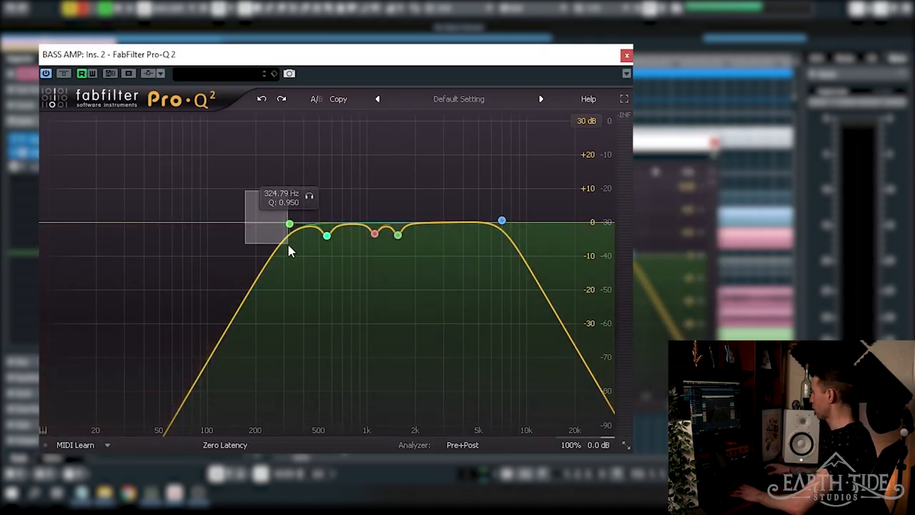
Step: Inspect the BASS AMP Pro-Q 2 low cut near 325 Hz, high cut near 7 kHz and a bell dip
click(289, 223)
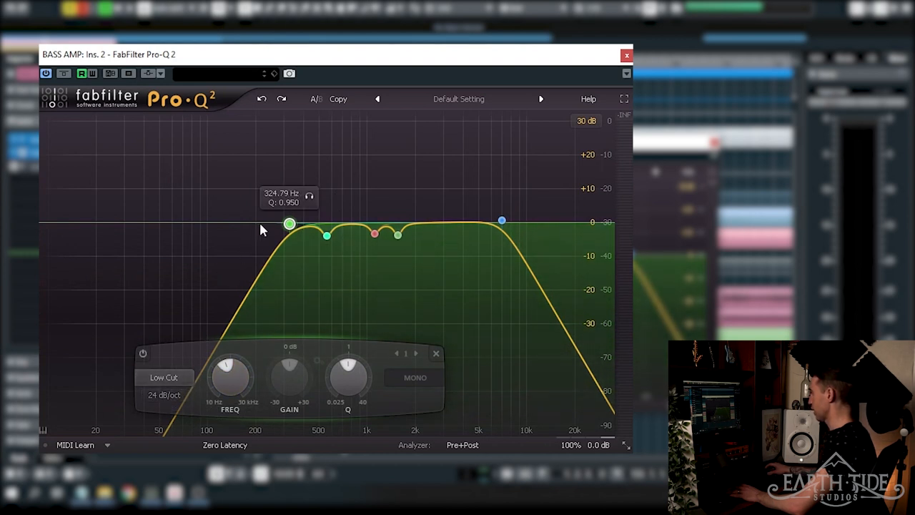
mouse_move(478, 217)
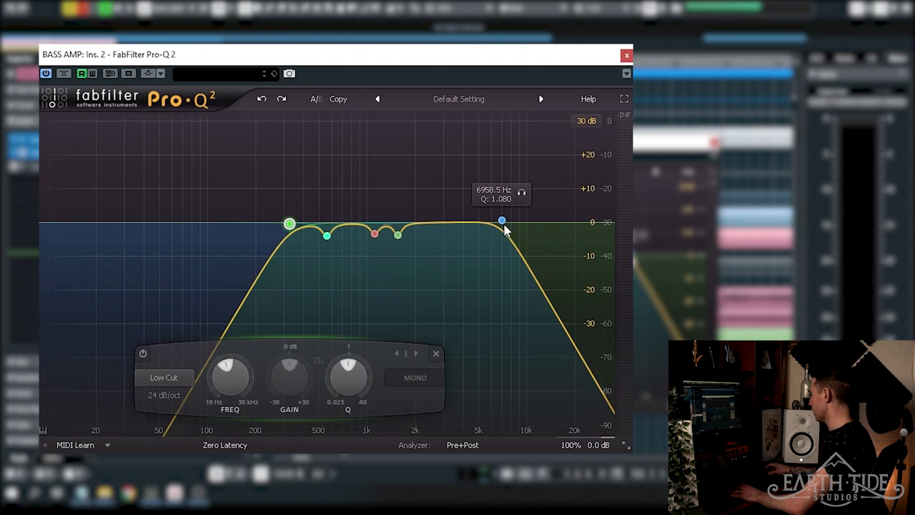
mouse_move(483, 215)
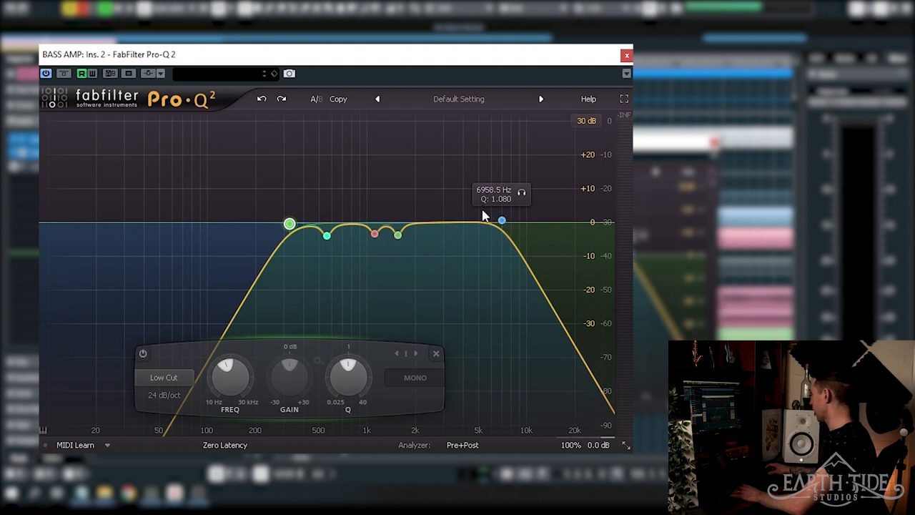
click(500, 221)
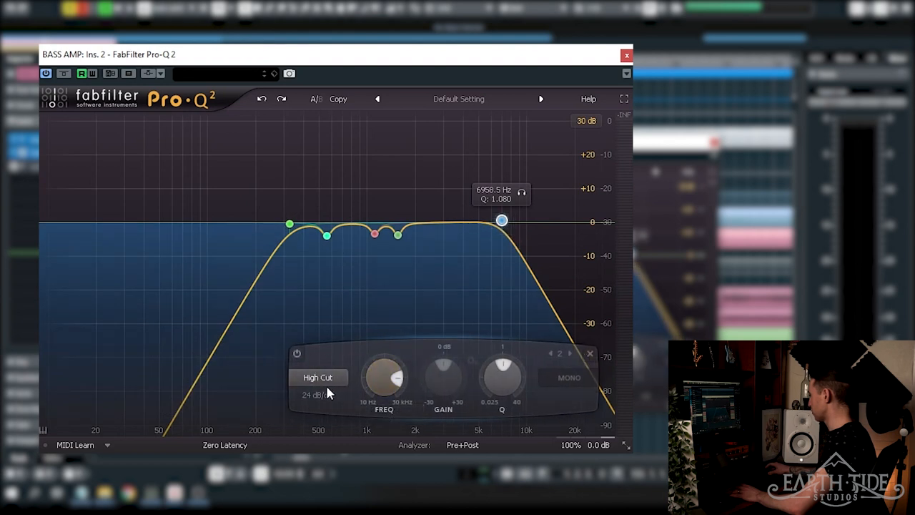
click(326, 236)
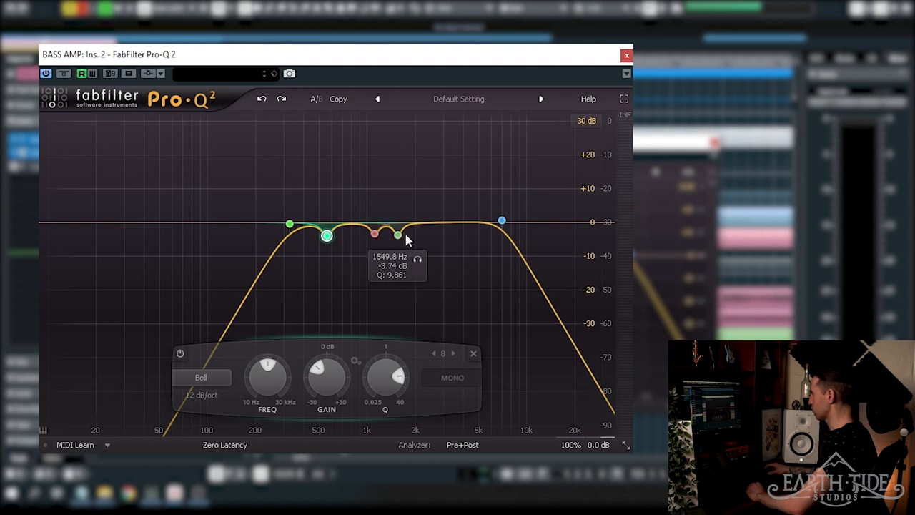
mouse_move(401, 243)
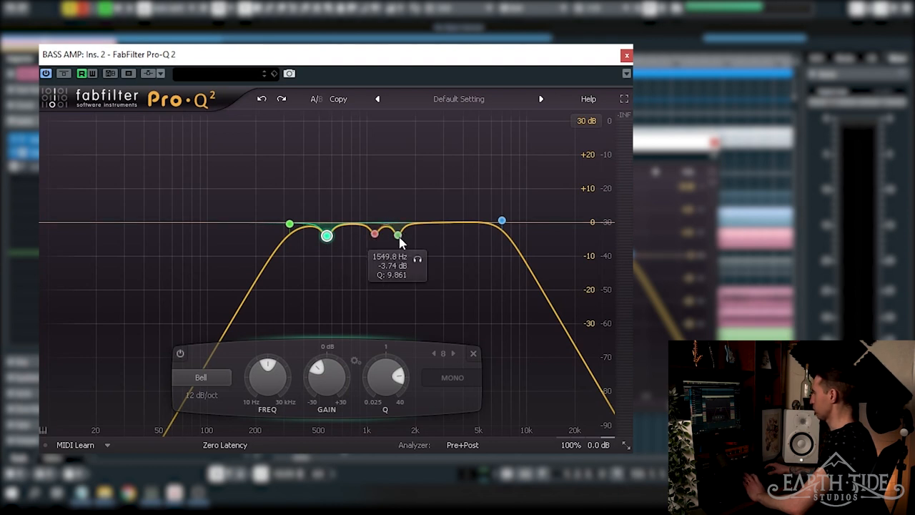
mouse_move(392, 246)
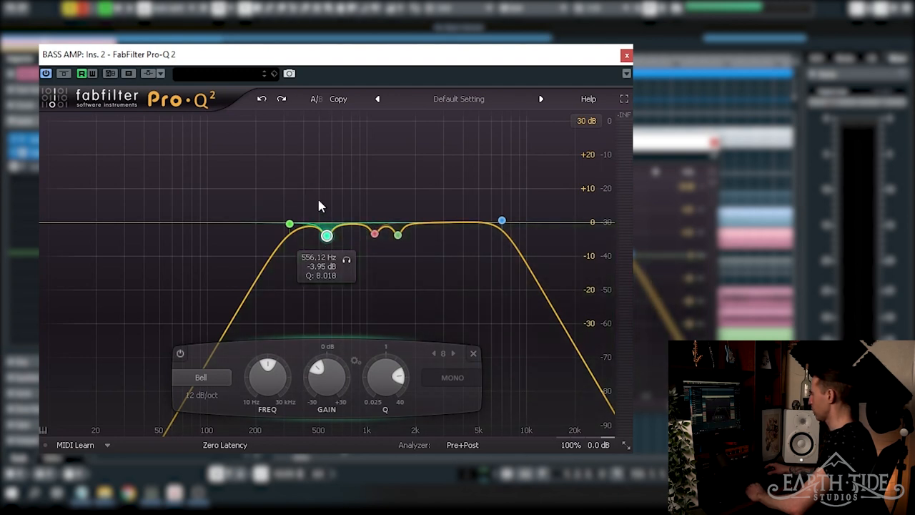
mouse_move(463, 308)
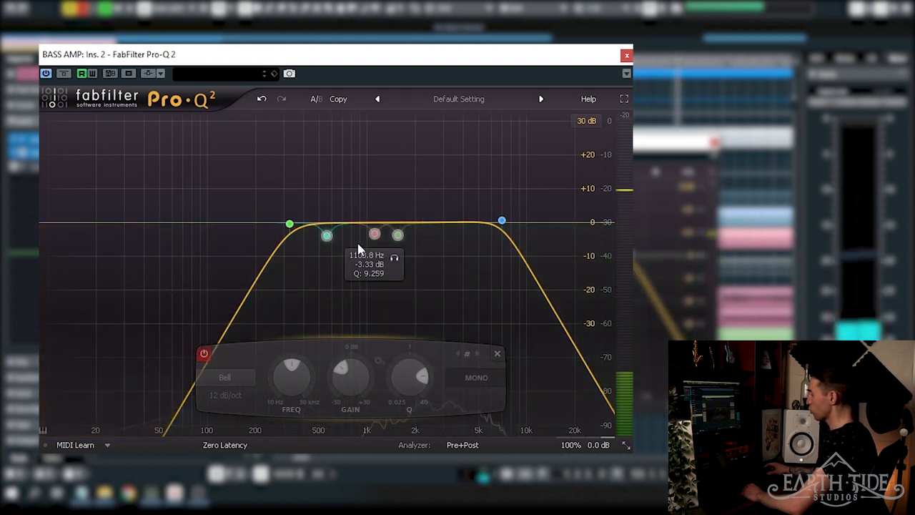
mouse_move(79, 131)
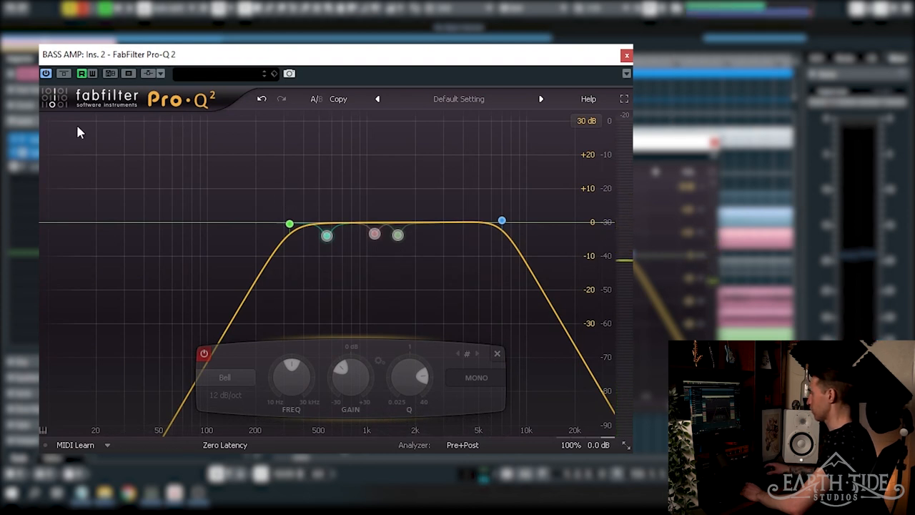
mouse_move(204, 355)
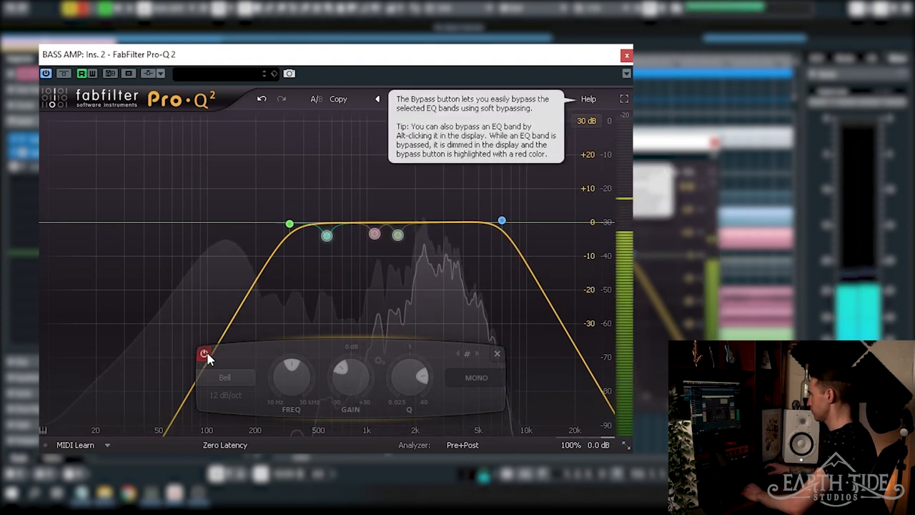
Step: Toggle the BASS AMP bell dips bypassed and active to compare, then move on to soothe2
click(204, 354)
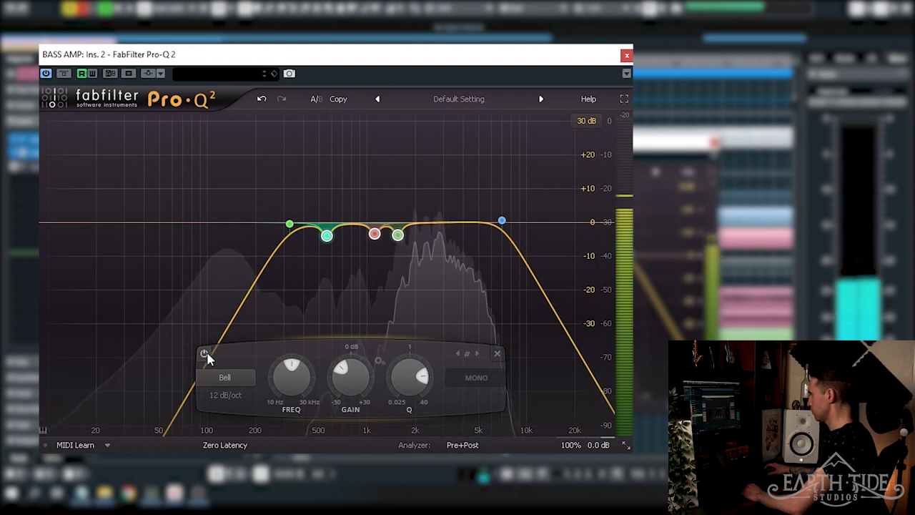
click(204, 355)
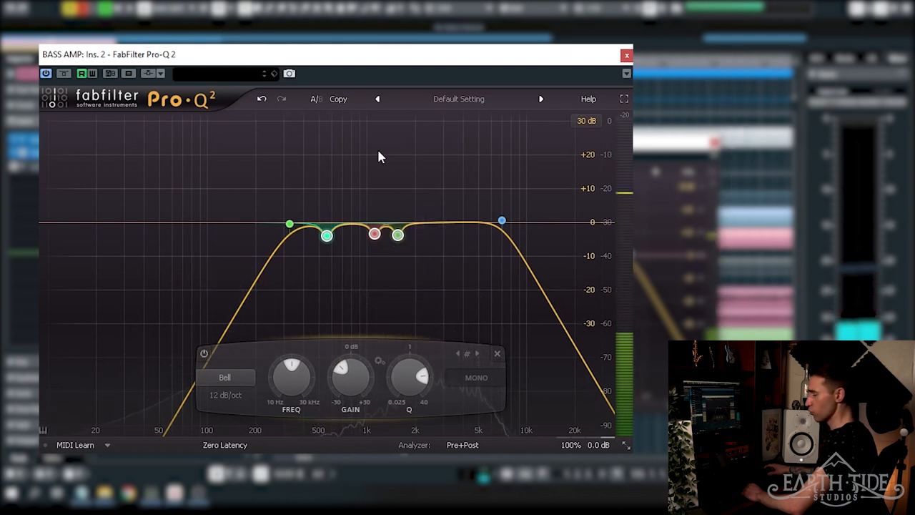
mouse_move(372, 166)
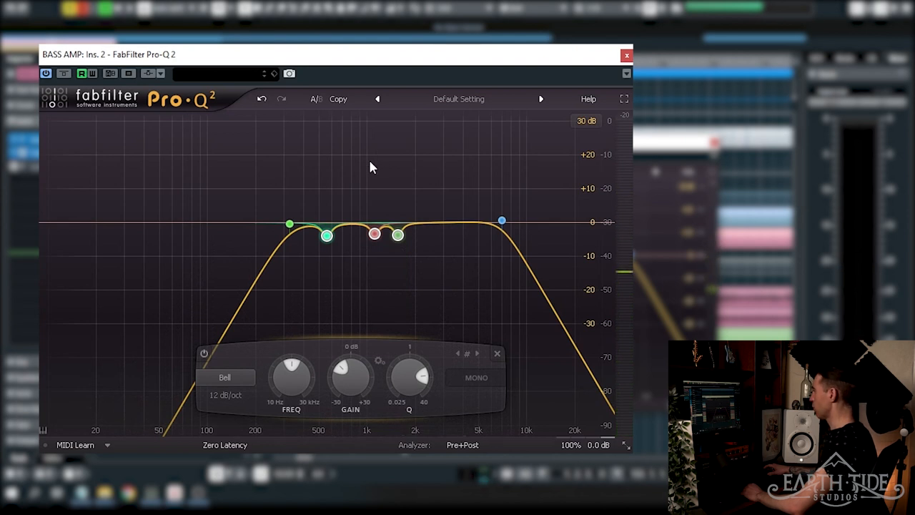
mouse_move(288, 109)
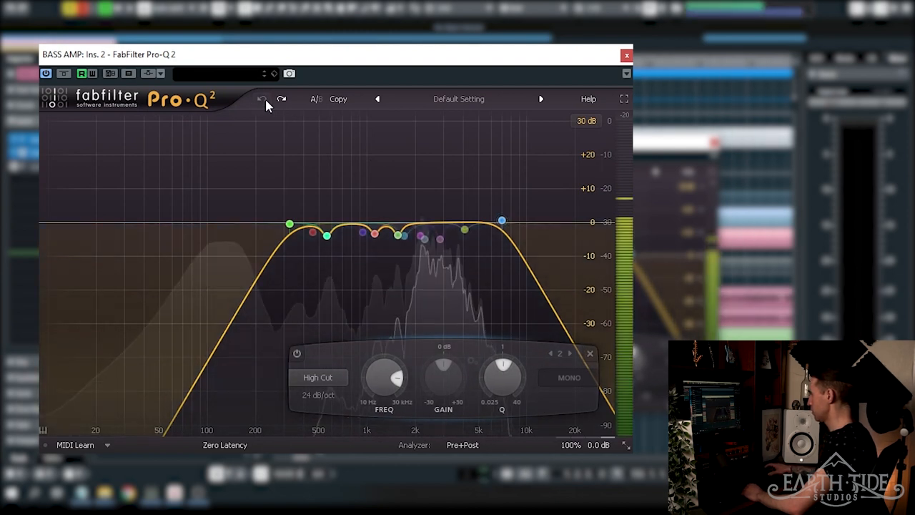
click(261, 99)
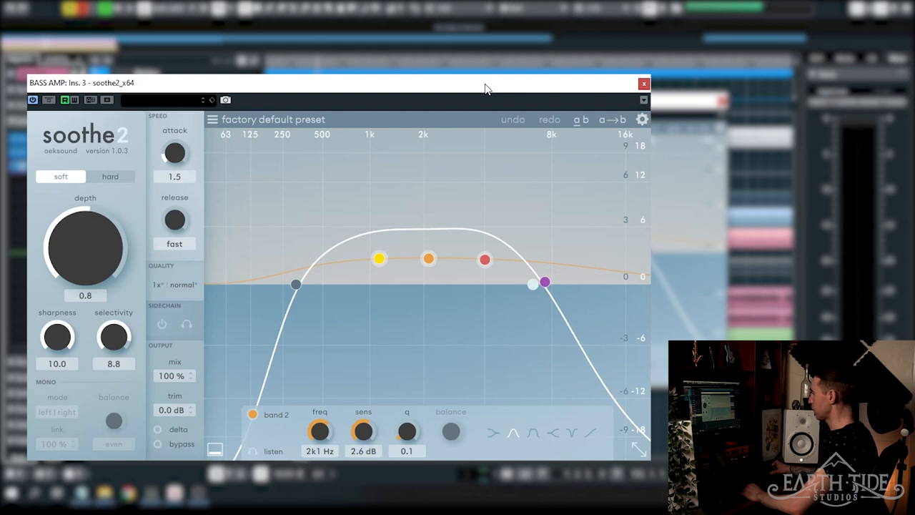
mouse_move(446, 219)
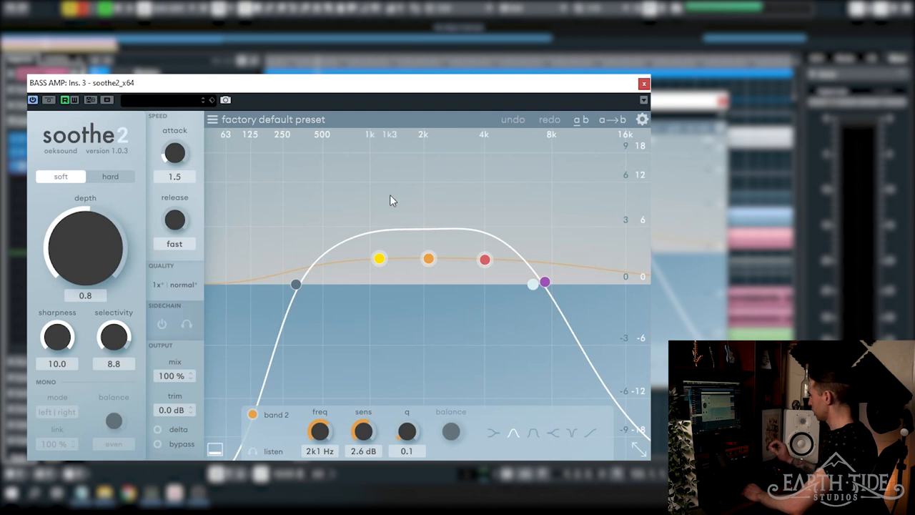
mouse_move(436, 187)
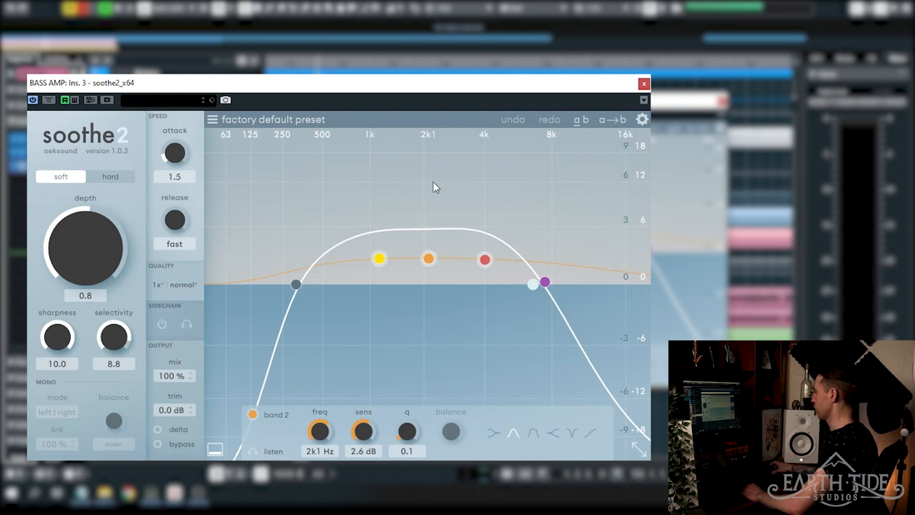
mouse_move(459, 185)
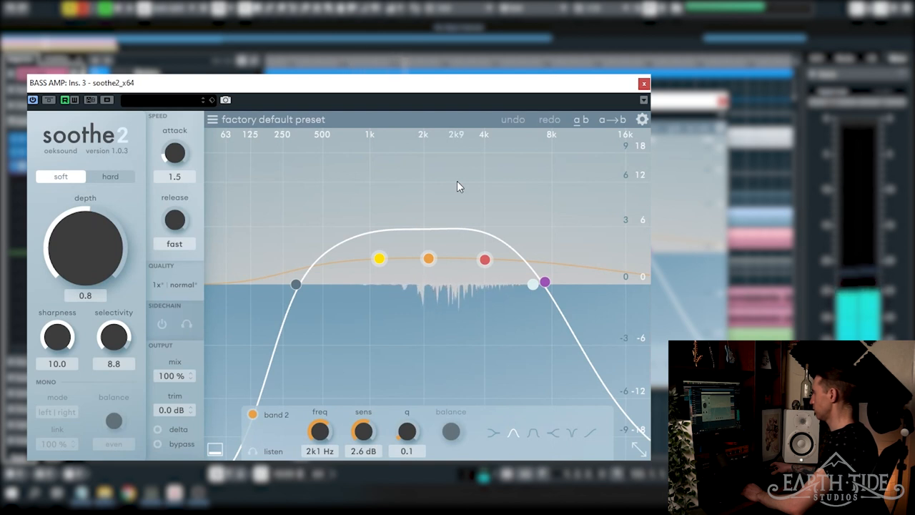
mouse_move(93, 126)
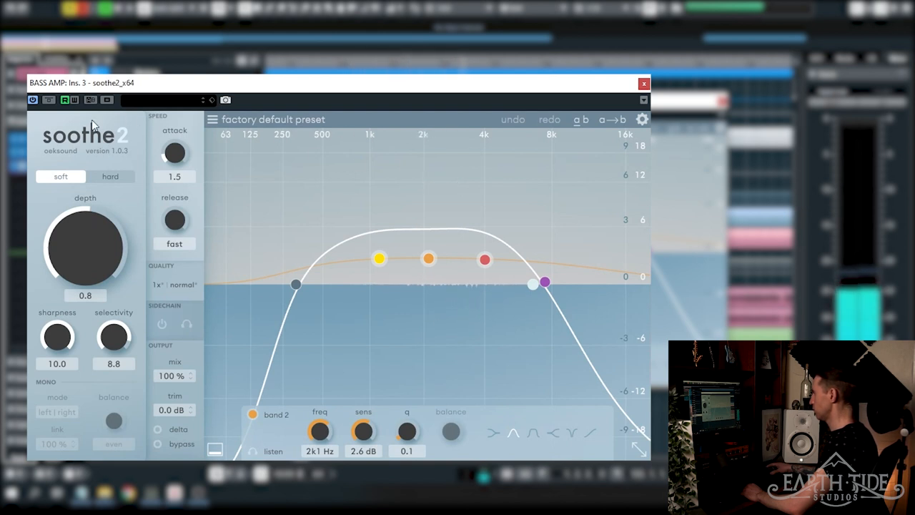
Step: Finish auditioning soothe2 on BASS AMP and close its window back to the arrangement
click(48, 100)
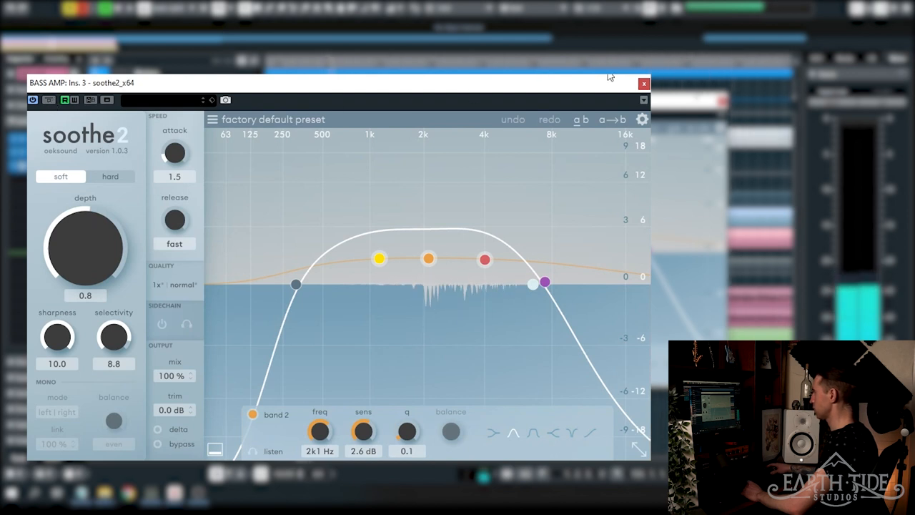
click(643, 82)
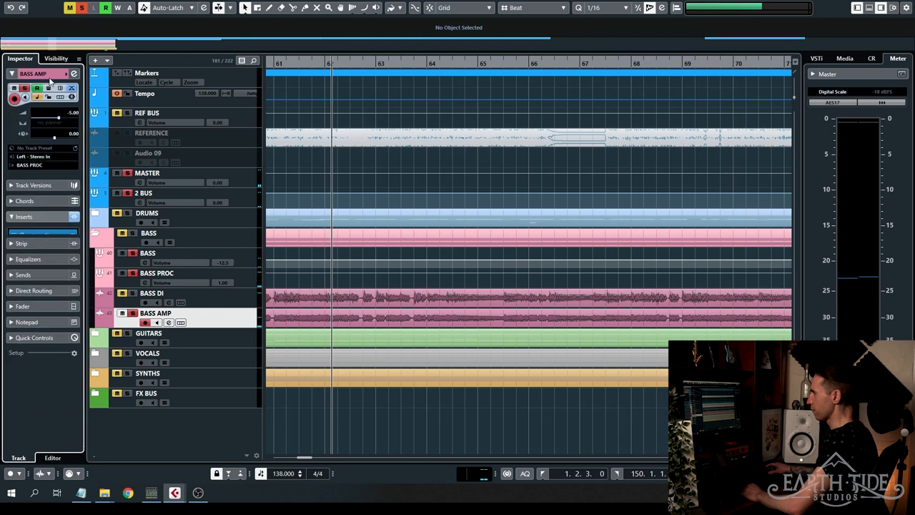
click(23, 217)
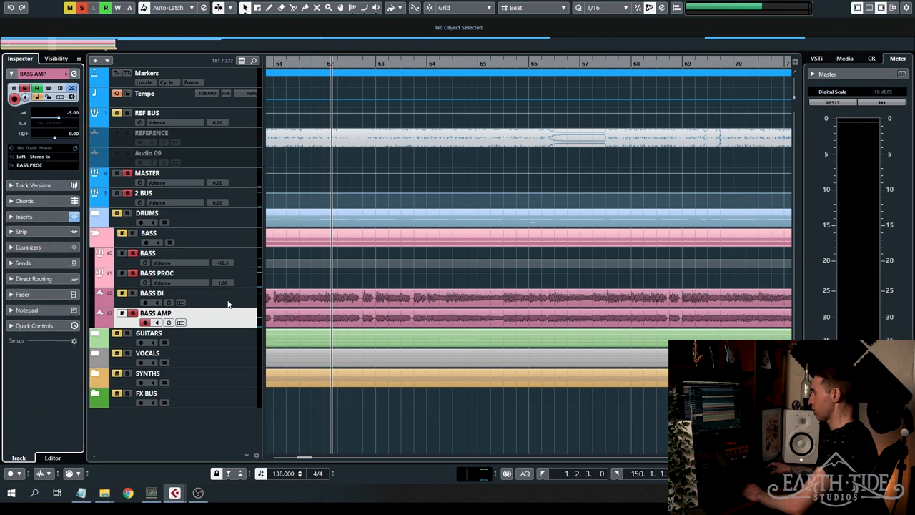
click(152, 293)
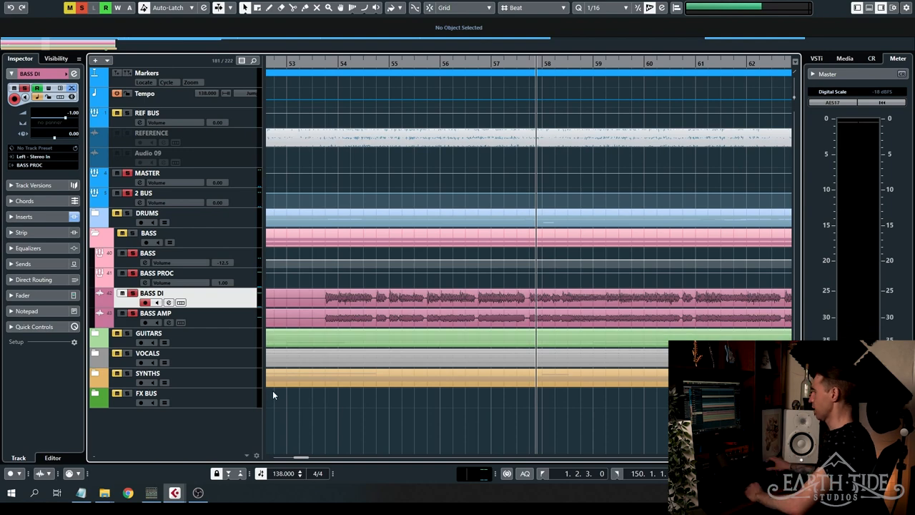
click(157, 272)
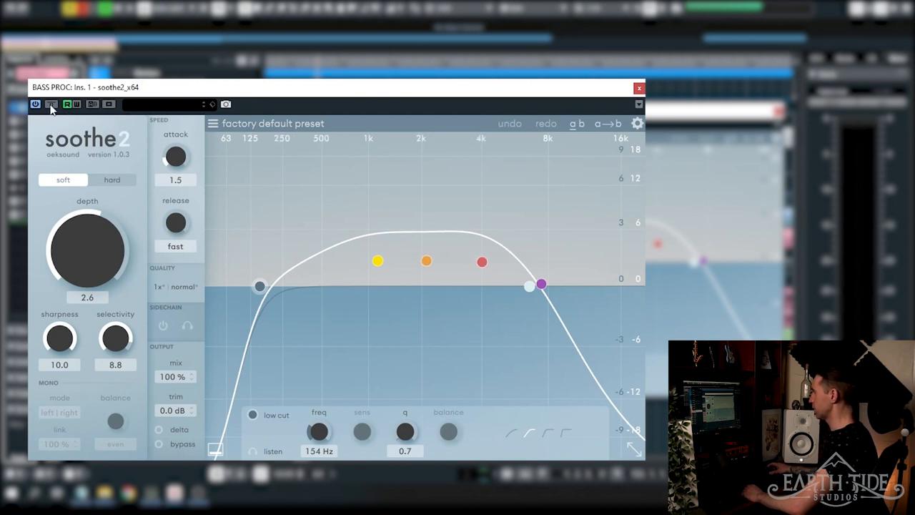
mouse_move(51, 103)
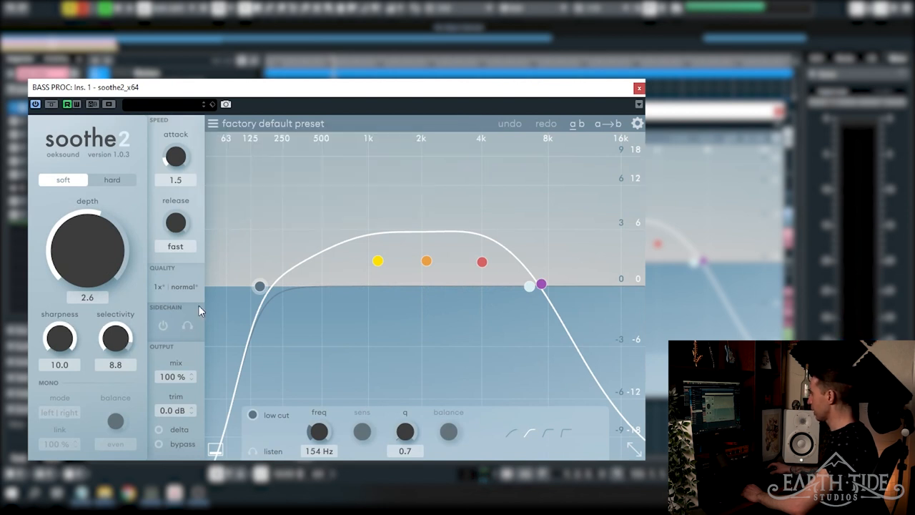
mouse_move(377, 311)
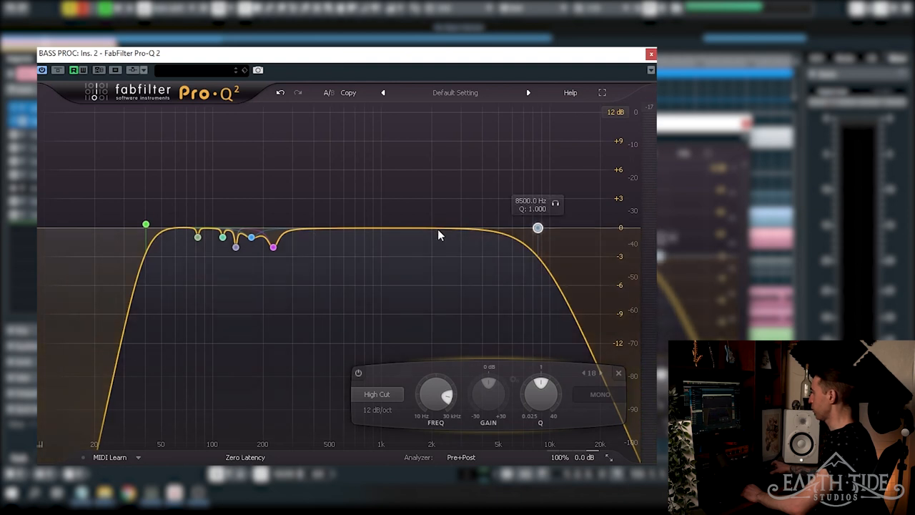
Step: Review BASS PROC's cut bands, adjust the narrow dips near 137 and 165 Hz, and re-enable the bypassed dip
click(146, 225)
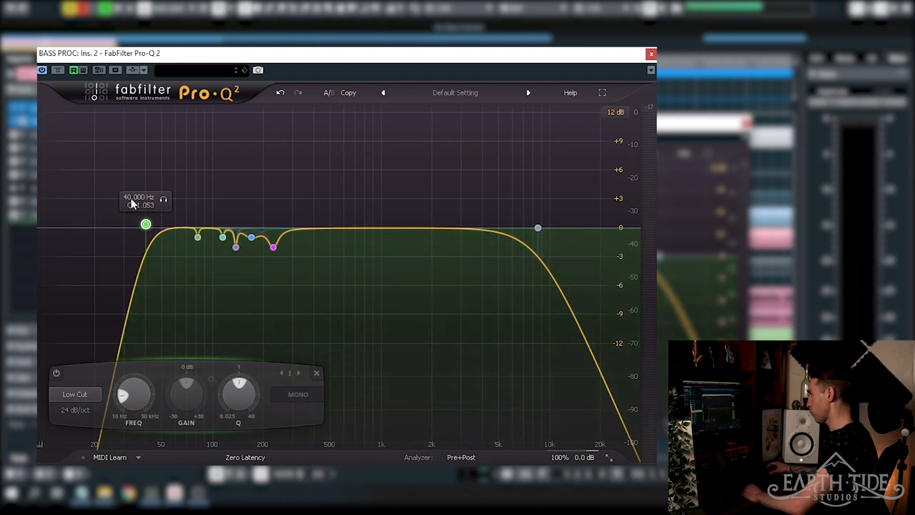
click(537, 227)
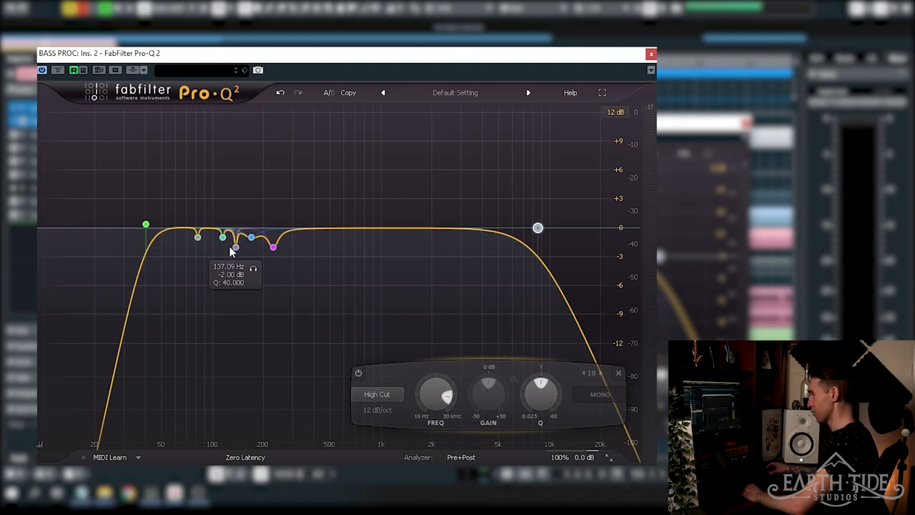
drag(235, 246, 252, 237)
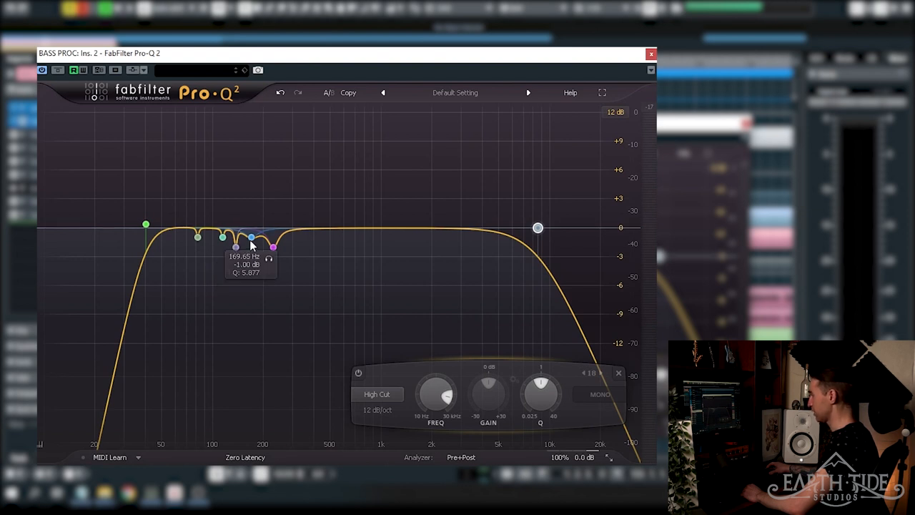
drag(251, 237, 273, 249)
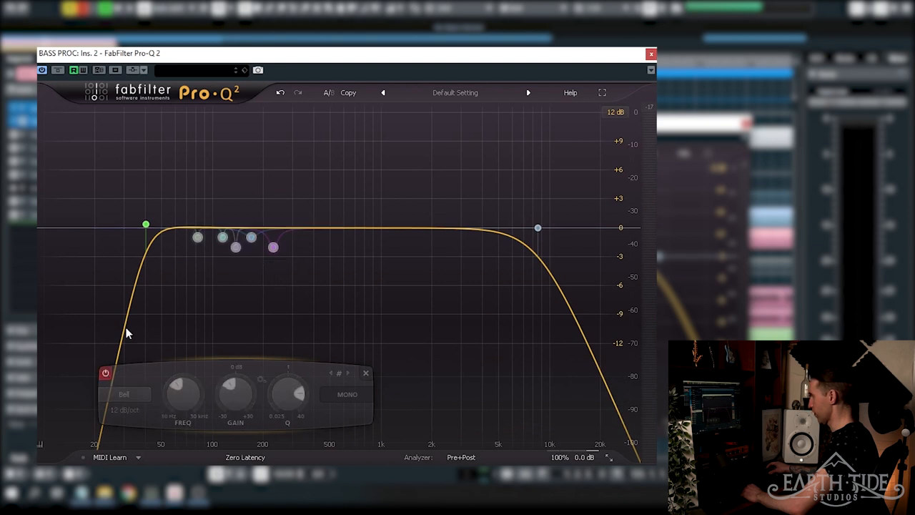
mouse_move(70, 83)
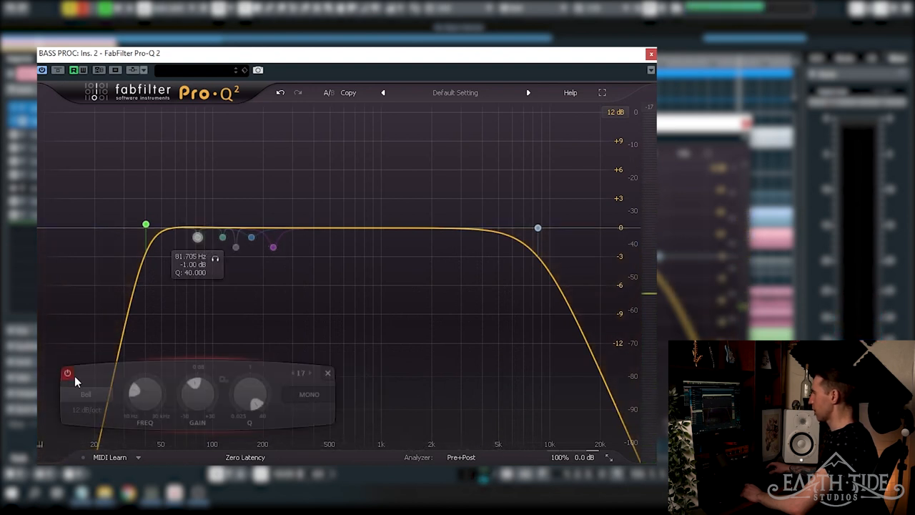
mouse_move(67, 374)
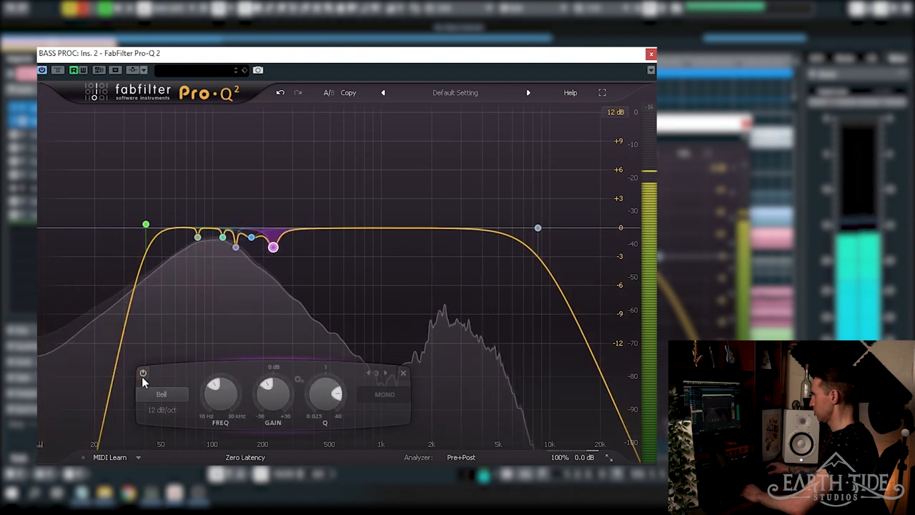
click(143, 375)
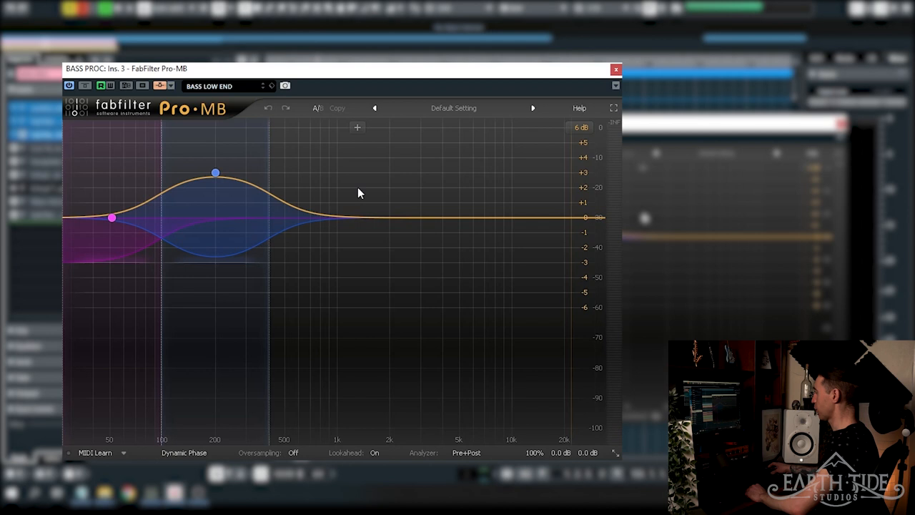
mouse_move(163, 352)
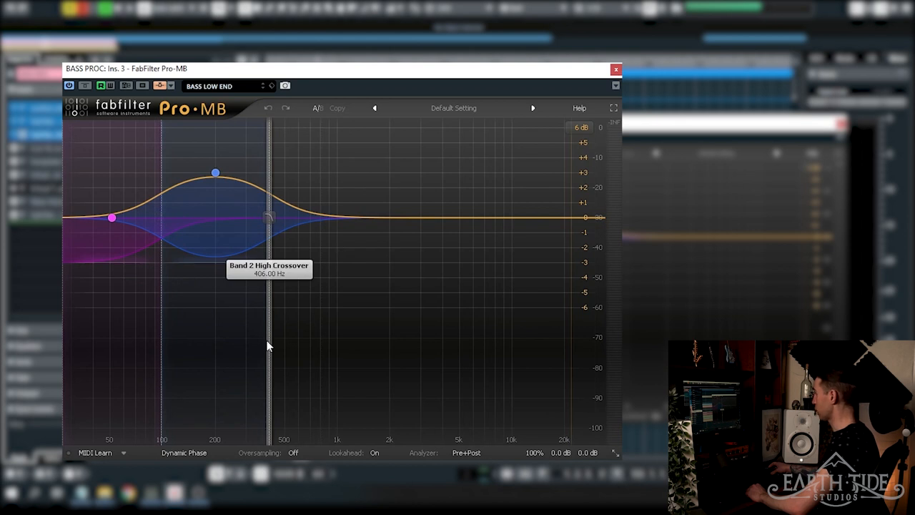
mouse_move(222, 264)
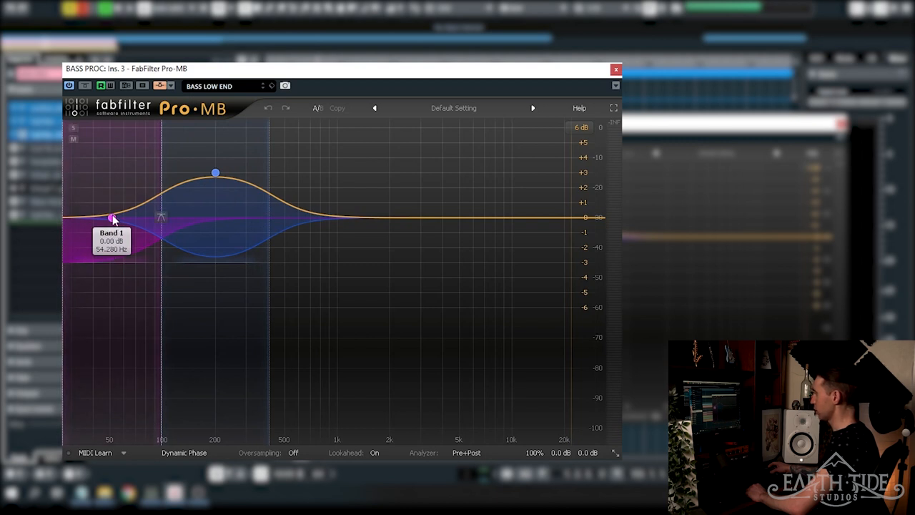
mouse_move(126, 148)
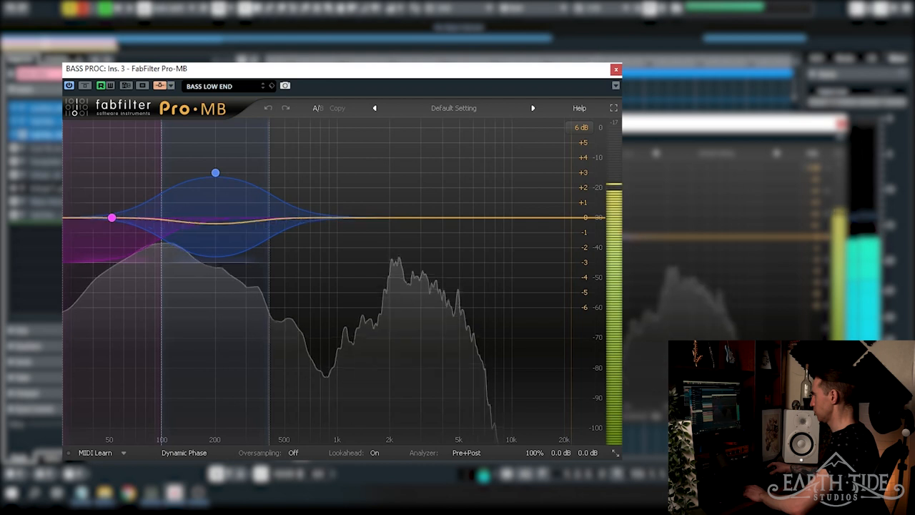
Step: Close the BASS PROC Pro-MB multiband compressor window after auditioning it
click(615, 68)
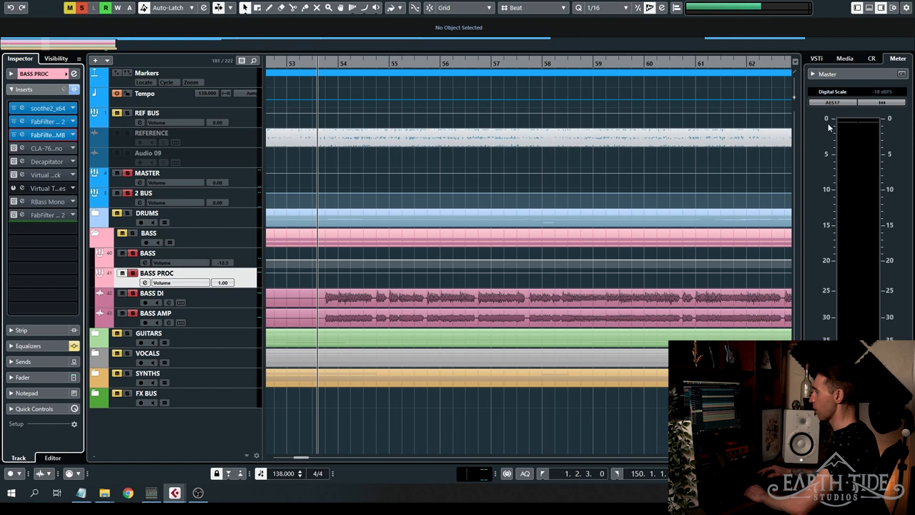
mouse_move(778, 160)
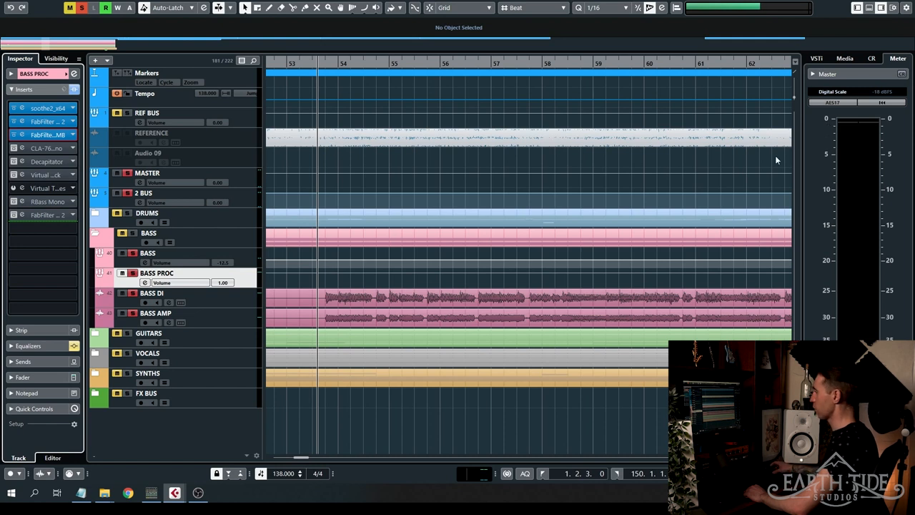
mouse_move(704, 157)
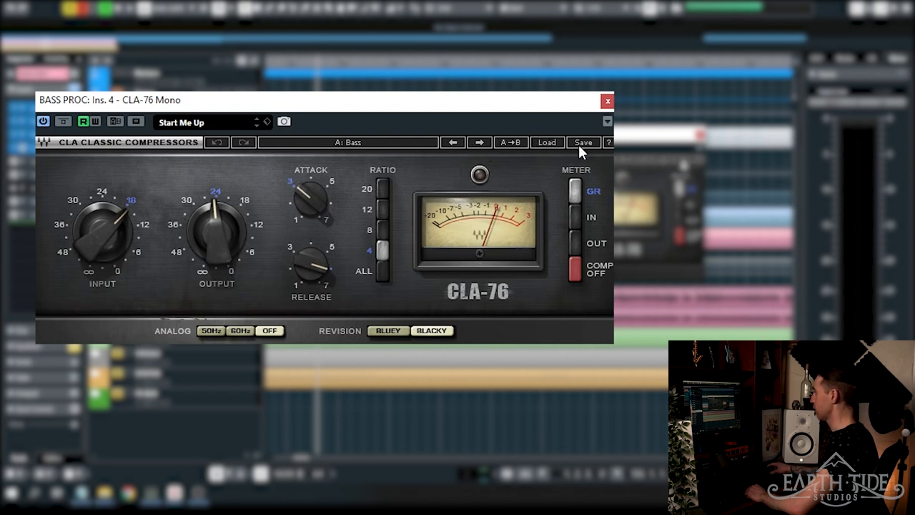
mouse_move(303, 255)
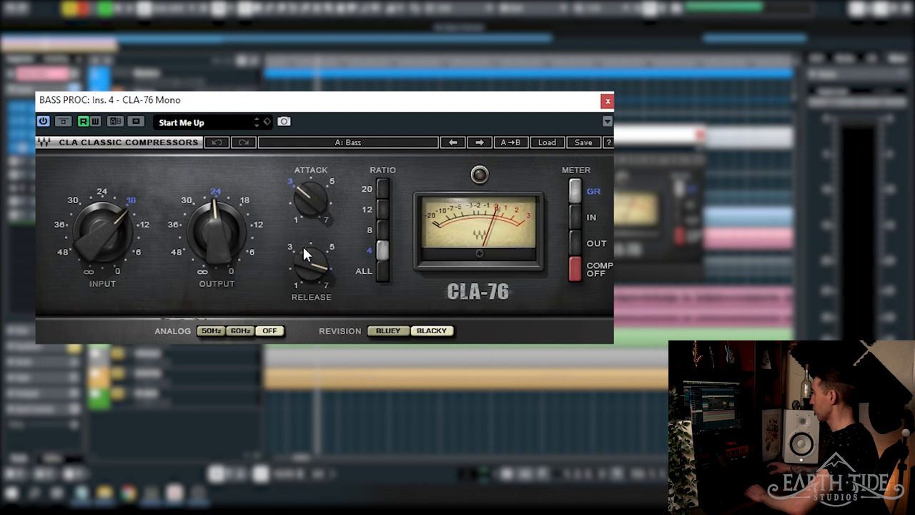
mouse_move(298, 193)
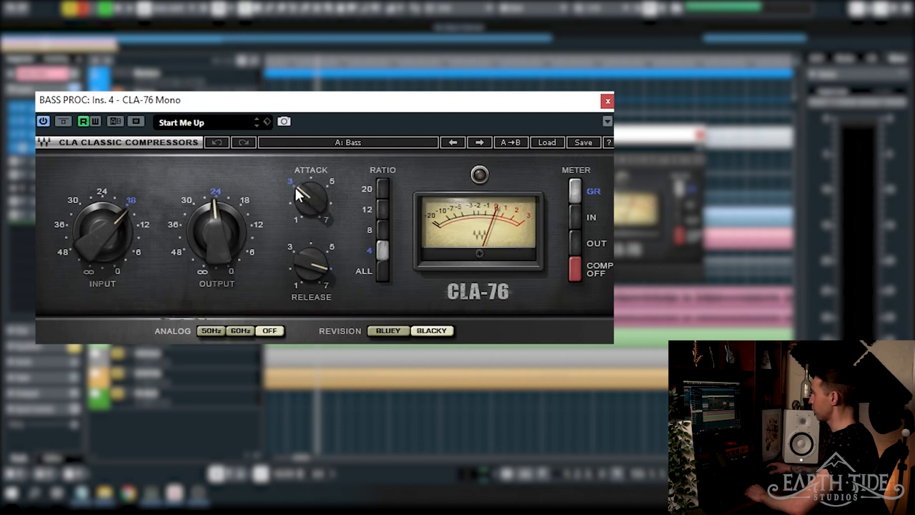
mouse_move(328, 278)
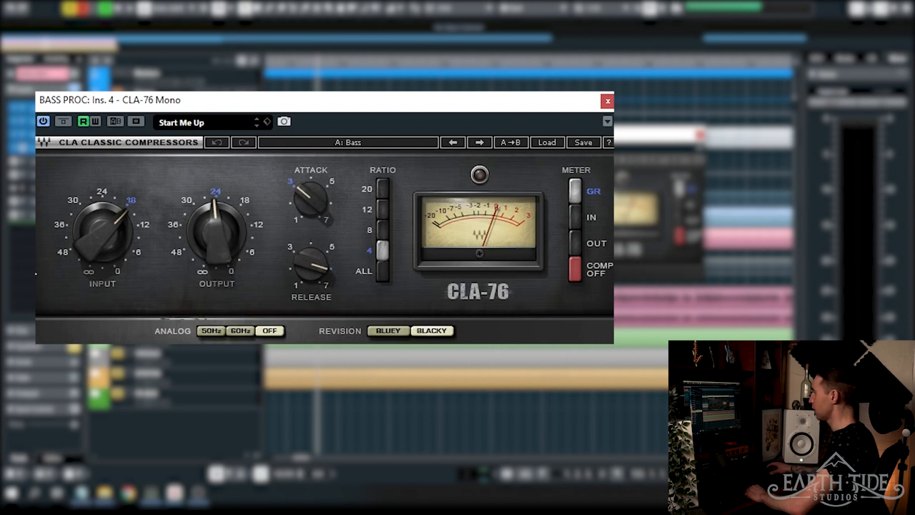
mouse_move(397, 118)
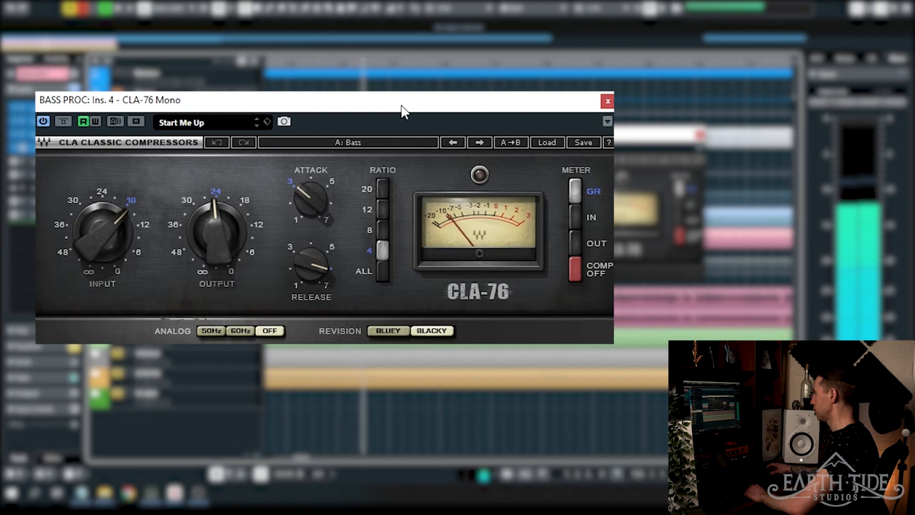
mouse_move(63, 121)
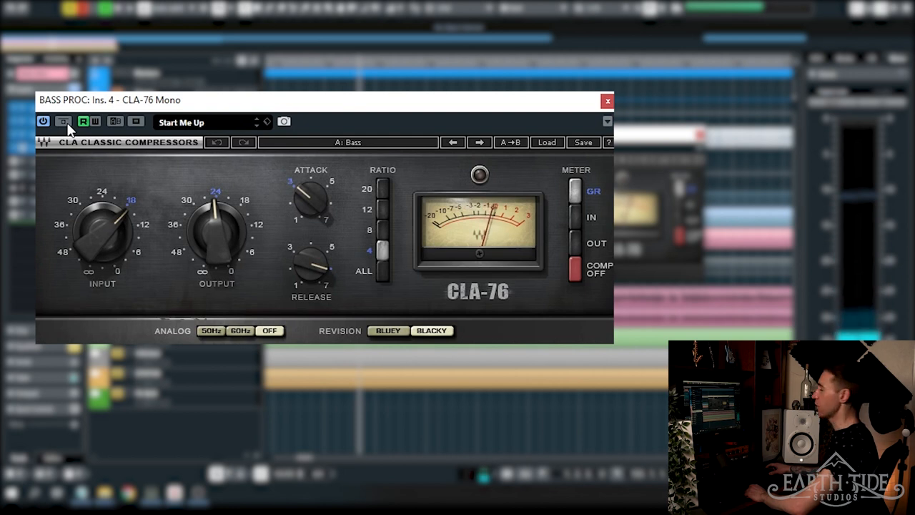
mouse_move(593, 97)
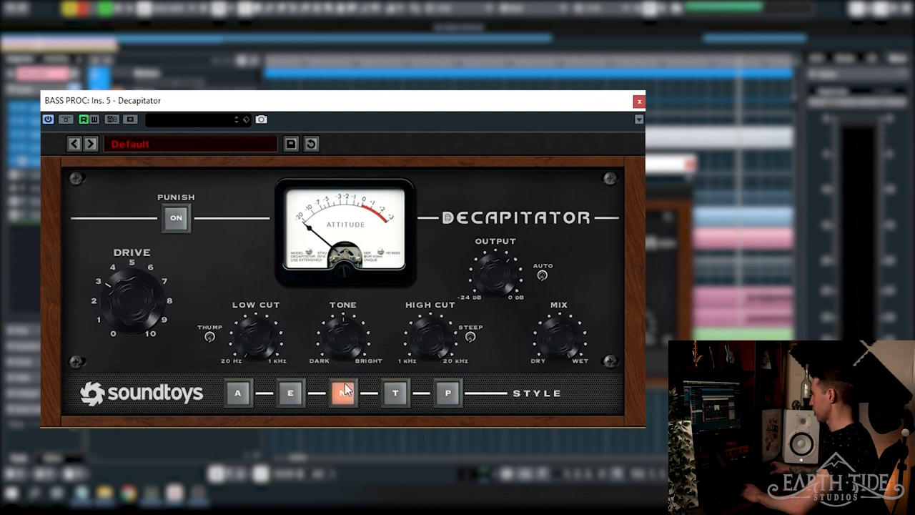
mouse_move(150, 314)
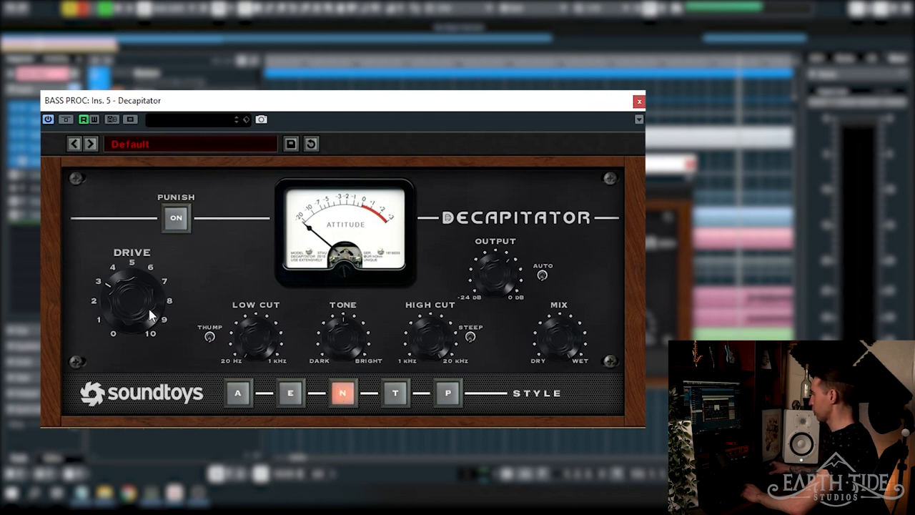
mouse_move(65, 136)
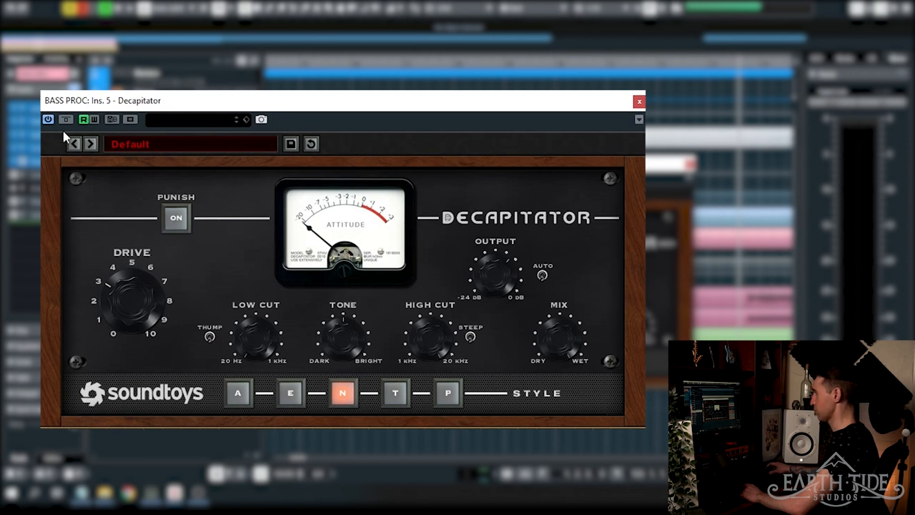
mouse_move(66, 120)
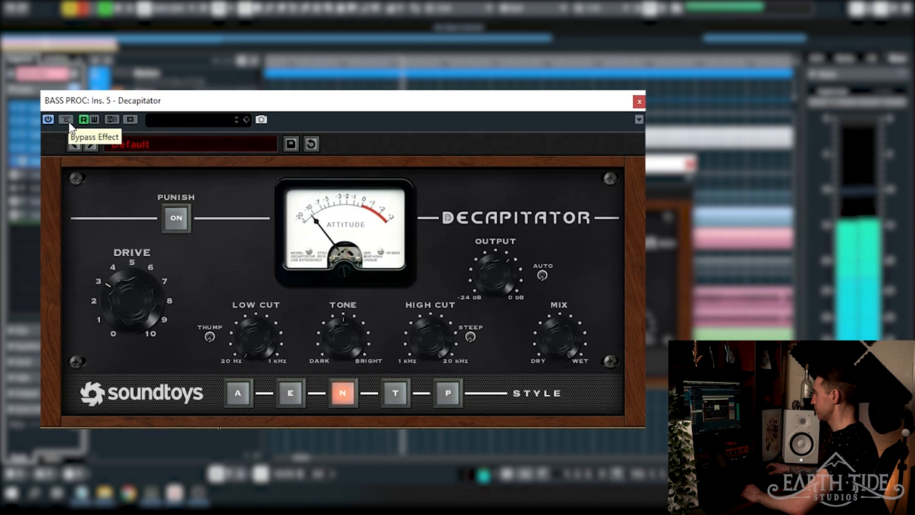
Step: Bypass Decapitator to hear the bass without it, then close its window
click(66, 120)
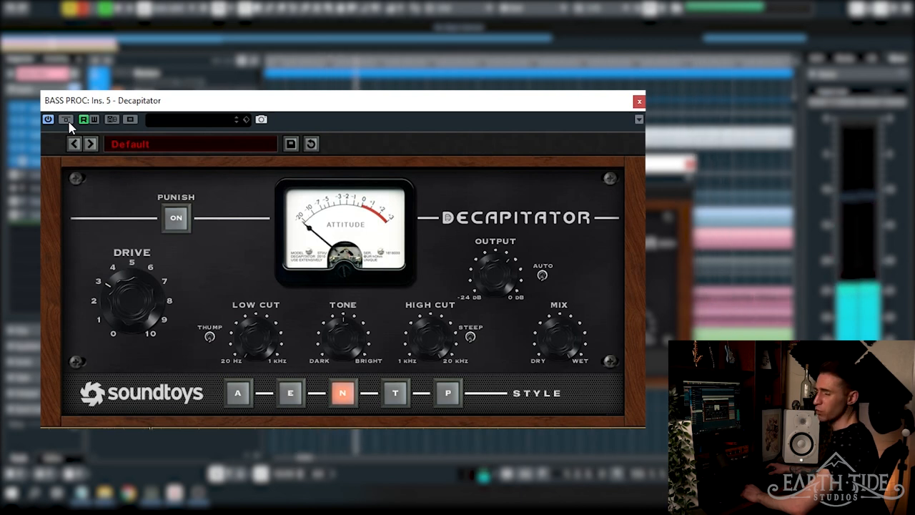
mouse_move(512, 96)
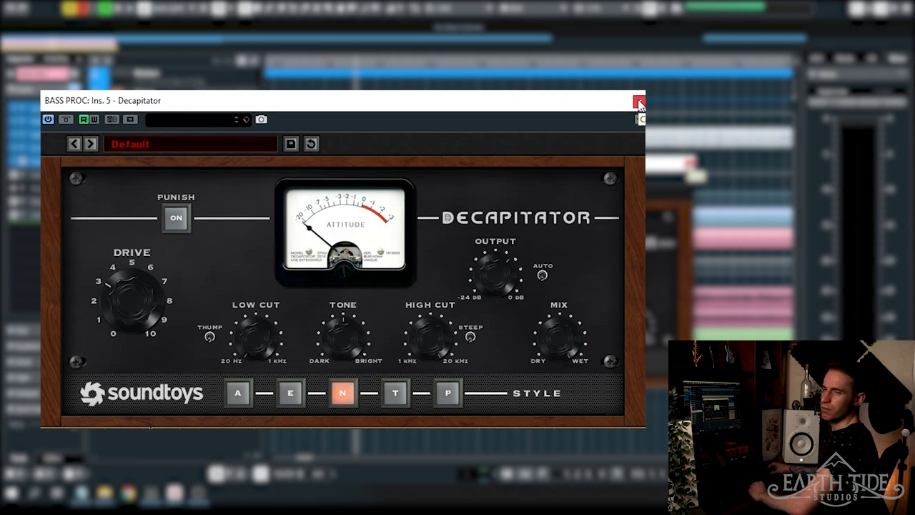
click(638, 100)
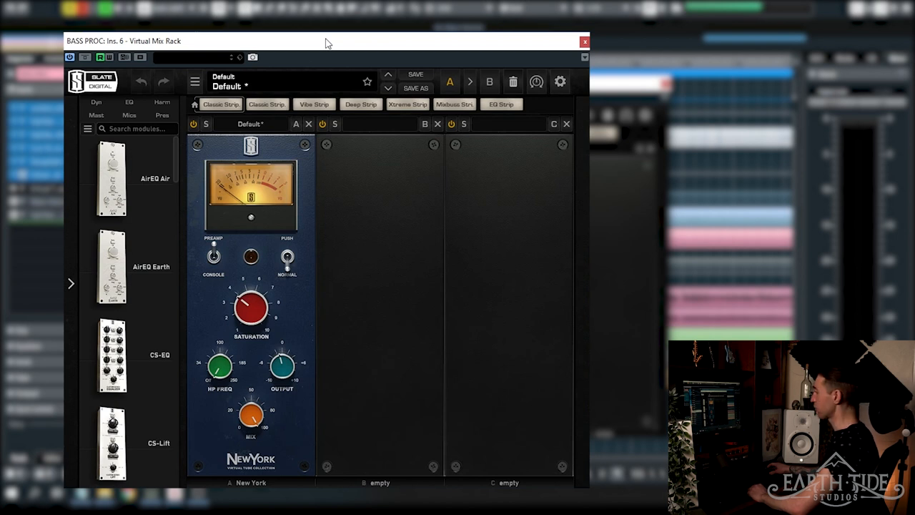
mouse_move(337, 330)
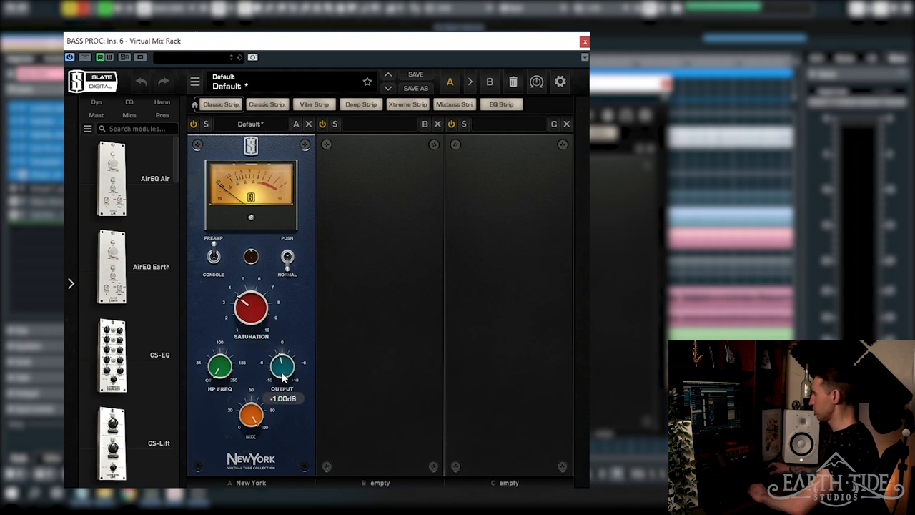
mouse_move(252, 432)
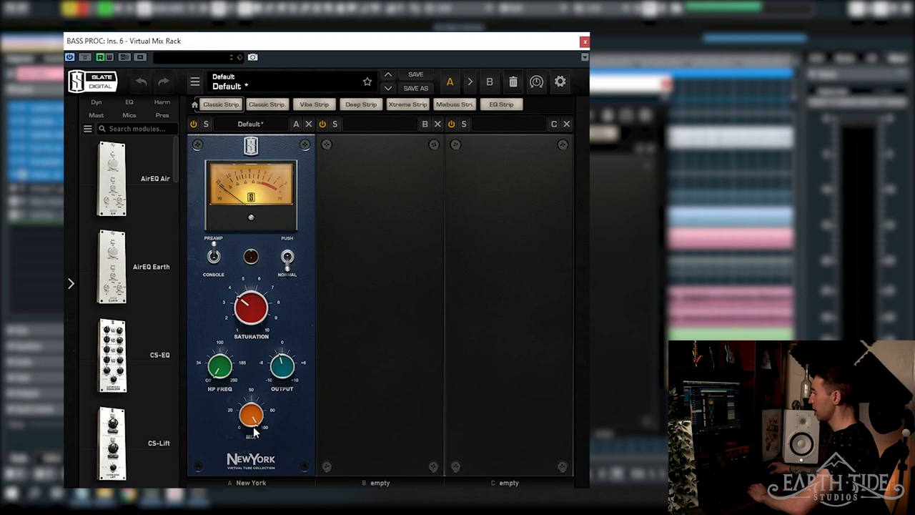
mouse_move(217, 260)
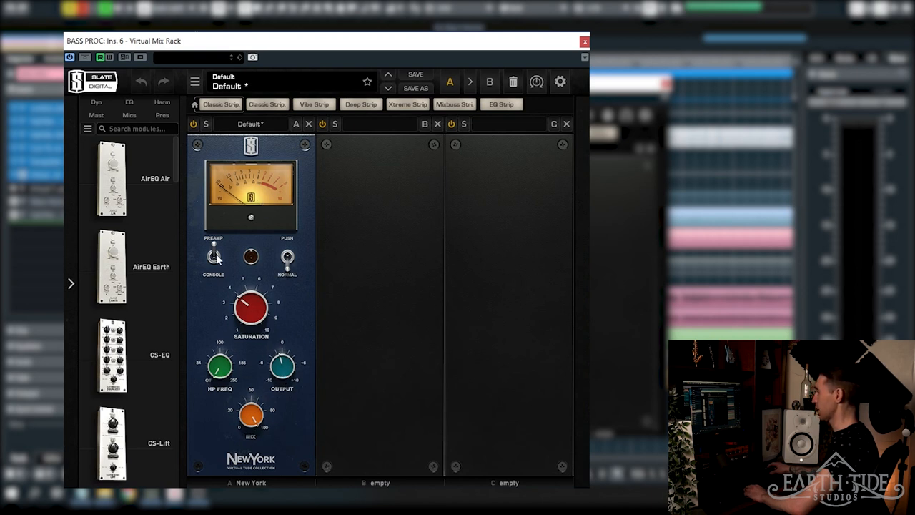
mouse_move(209, 218)
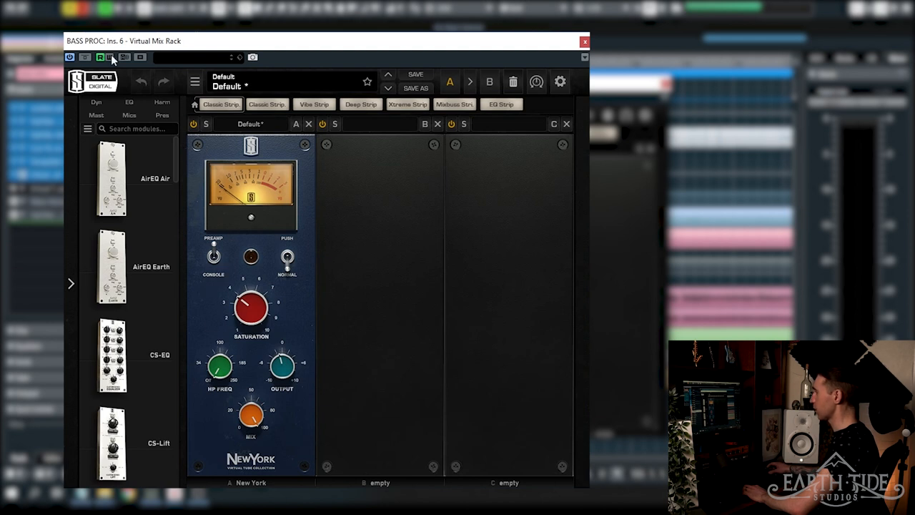
mouse_move(109, 57)
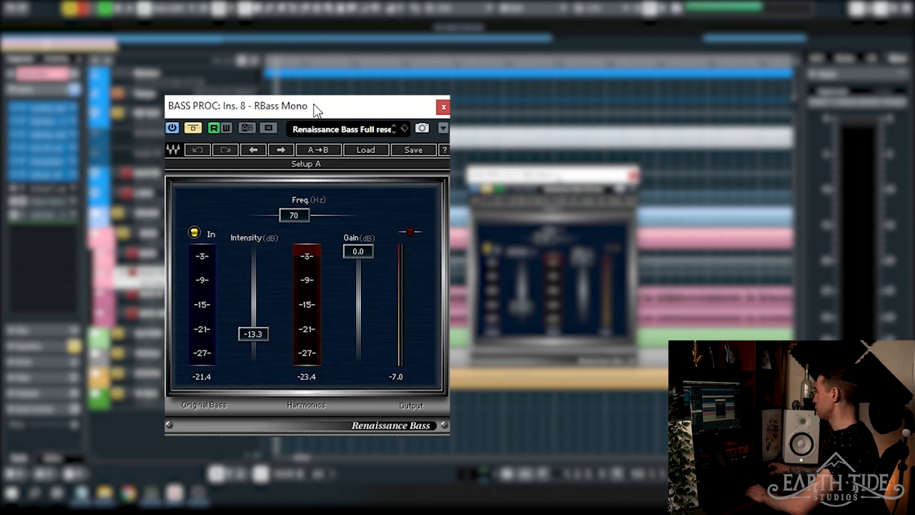
mouse_move(263, 113)
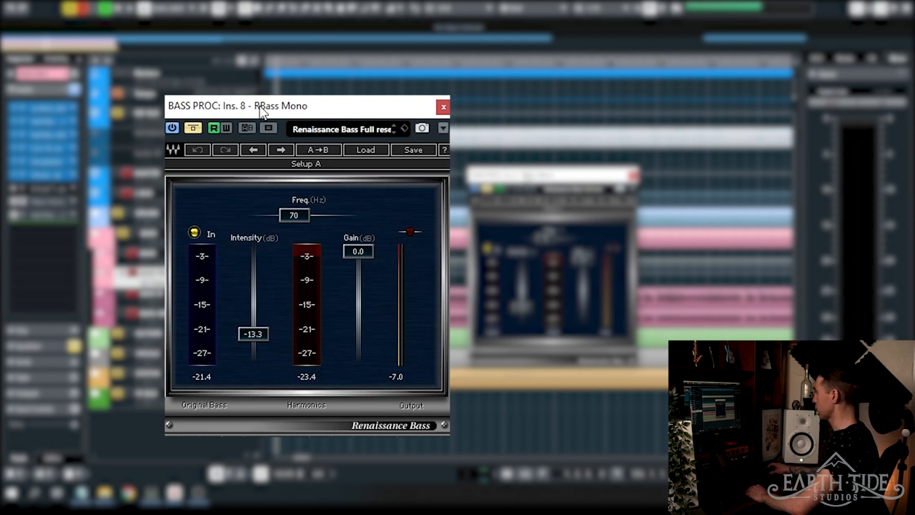
mouse_move(278, 318)
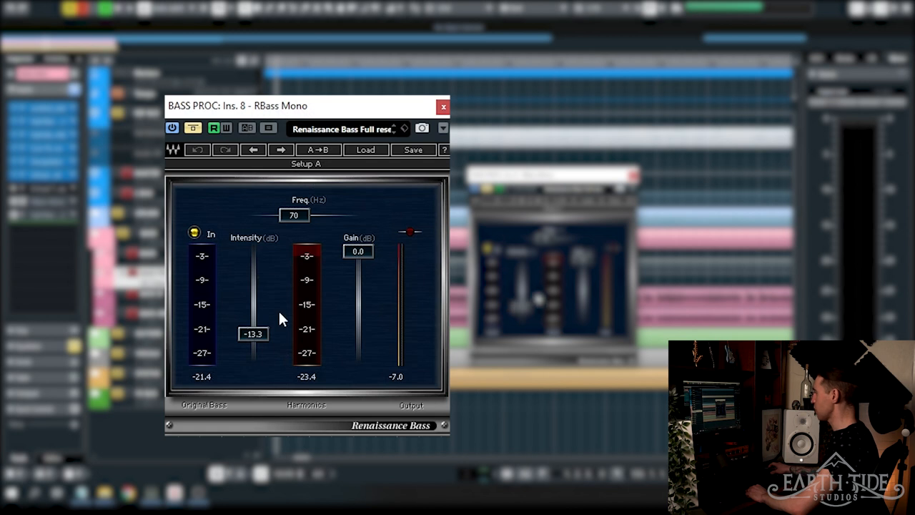
mouse_move(306, 229)
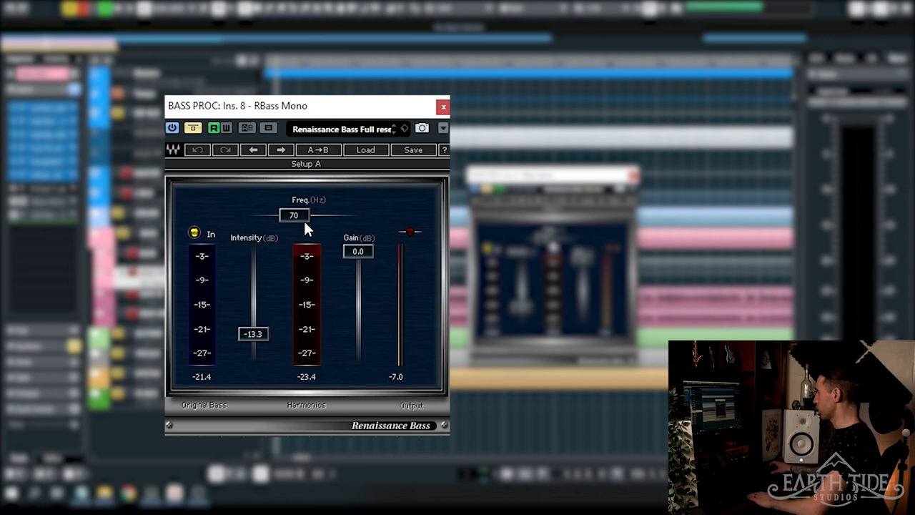
mouse_move(313, 236)
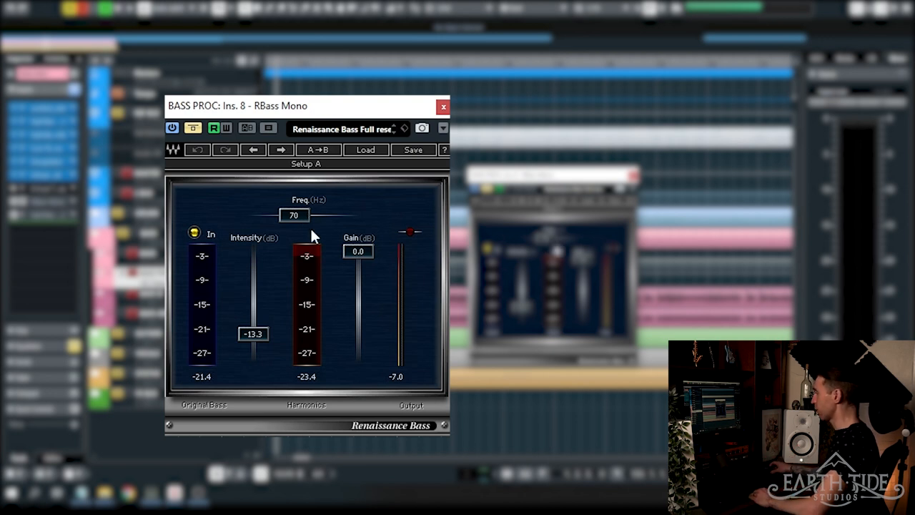
mouse_move(255, 222)
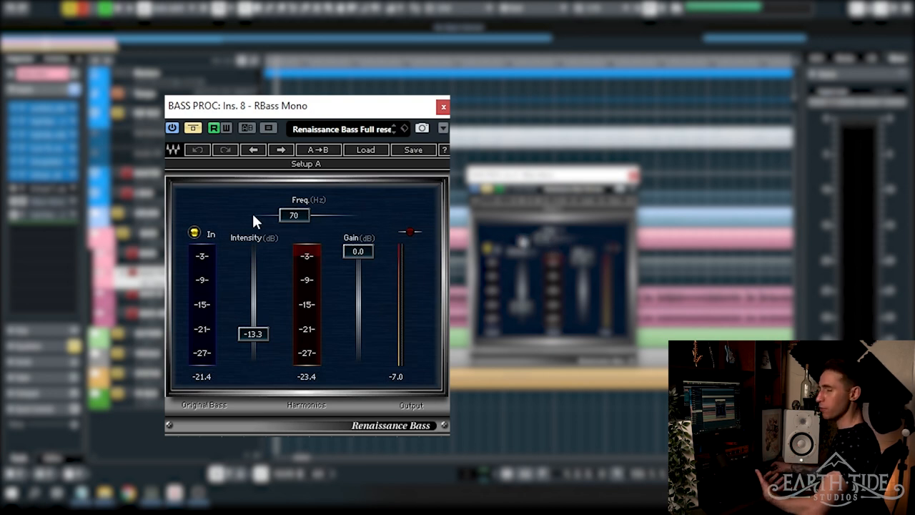
mouse_move(237, 187)
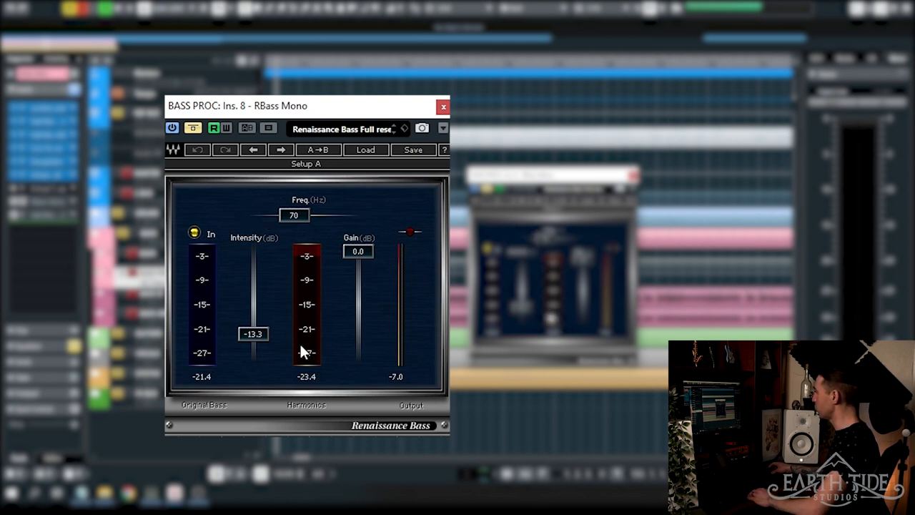
mouse_move(323, 334)
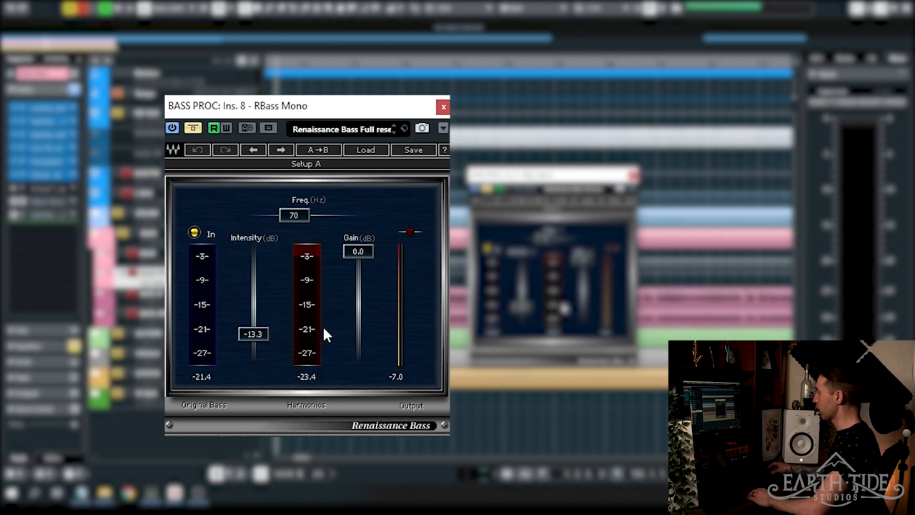
mouse_move(194, 127)
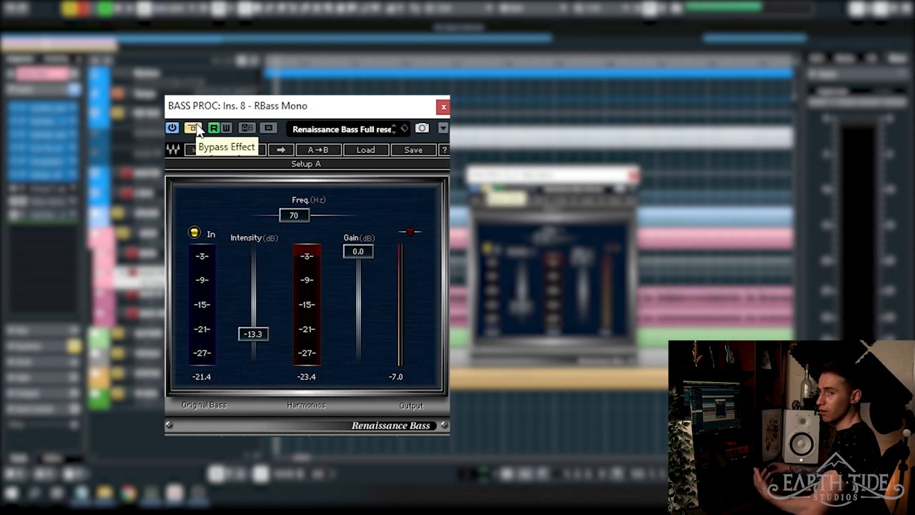
Step: Toggle Renaissance Bass on and off to compare its effect on BASS PROC, leaving it active
click(192, 127)
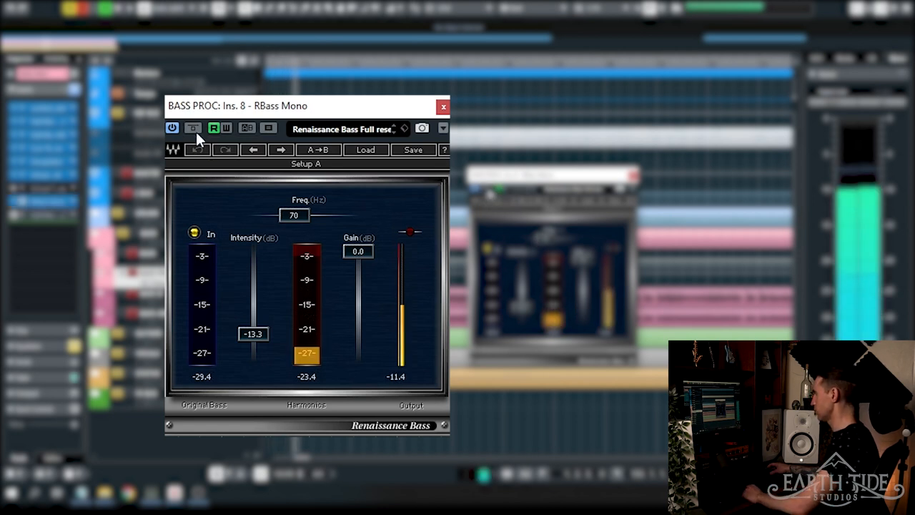
mouse_move(193, 129)
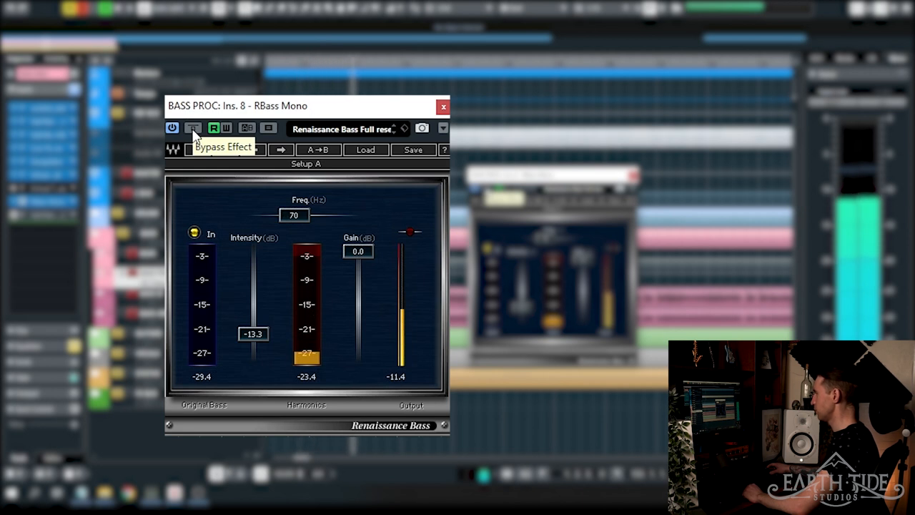
click(193, 127)
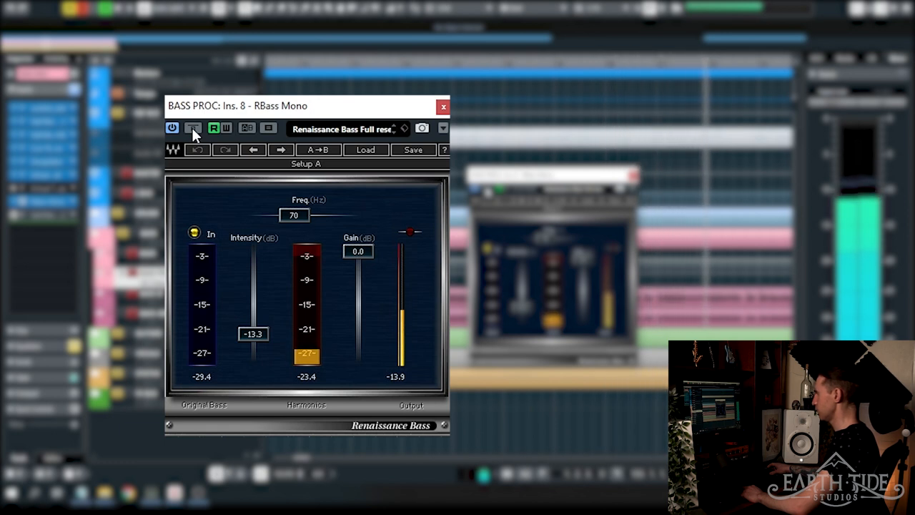
click(443, 105)
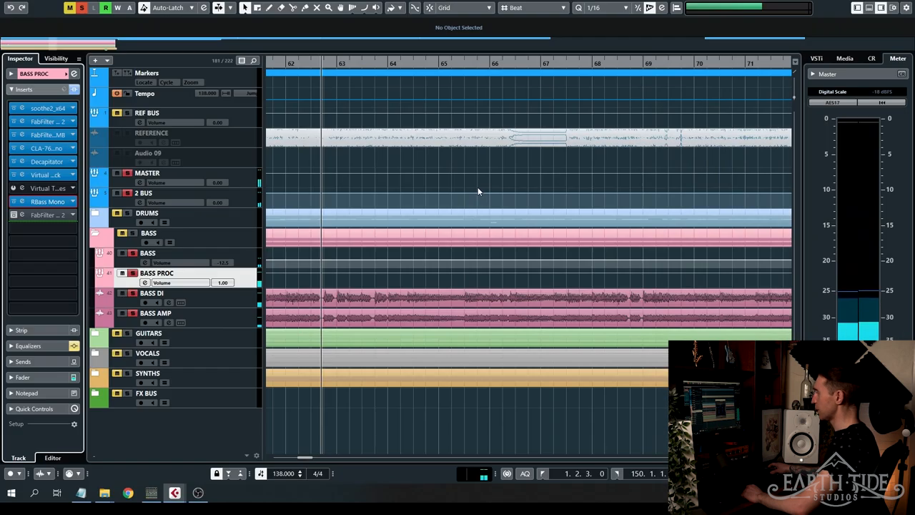
mouse_move(155, 207)
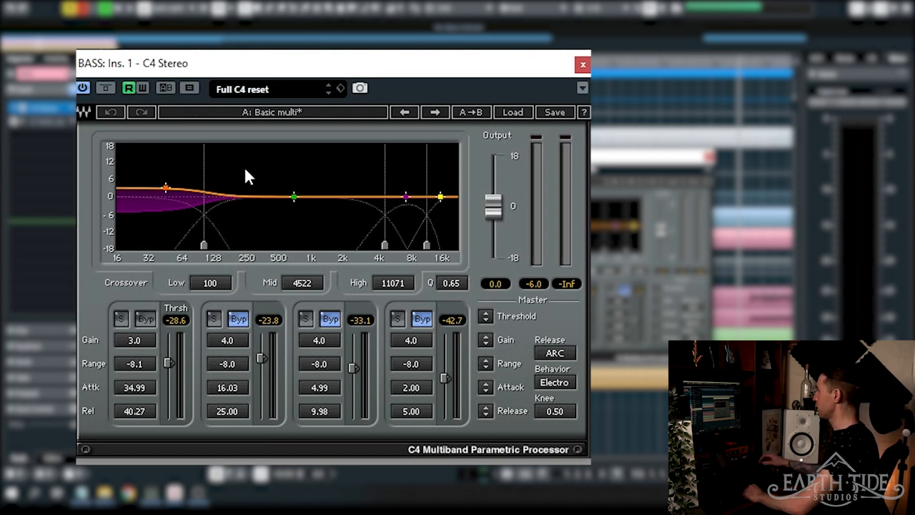
mouse_move(207, 70)
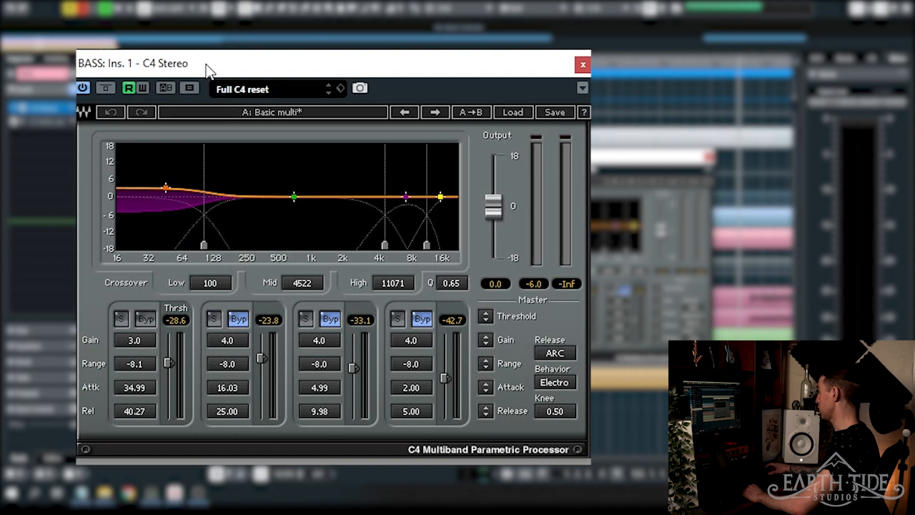
mouse_move(201, 298)
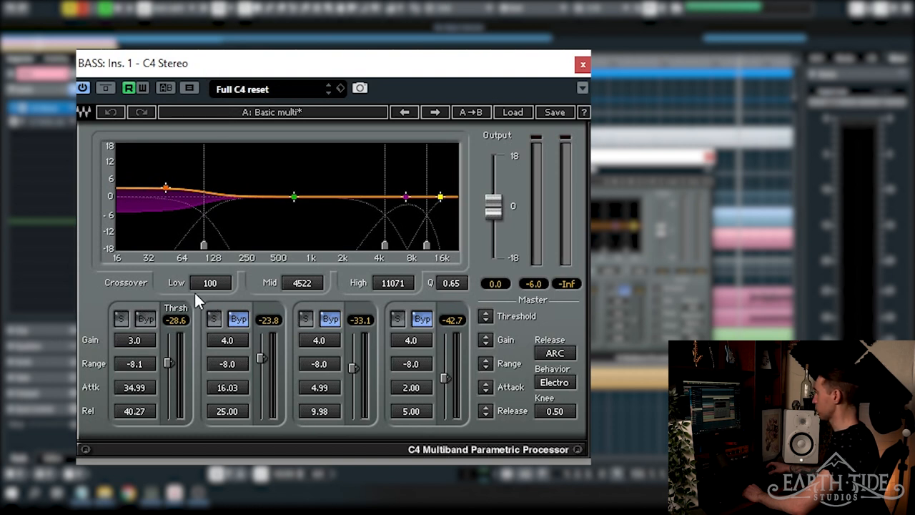
mouse_move(179, 300)
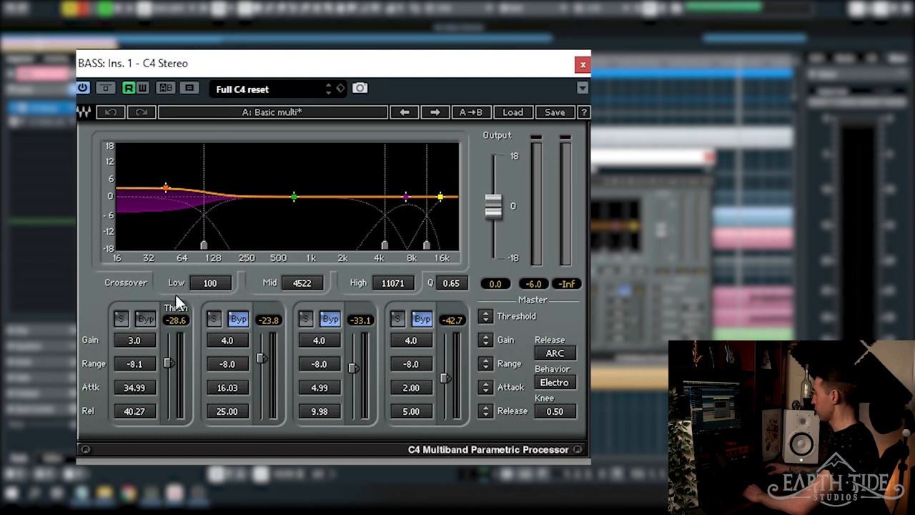
mouse_move(150, 350)
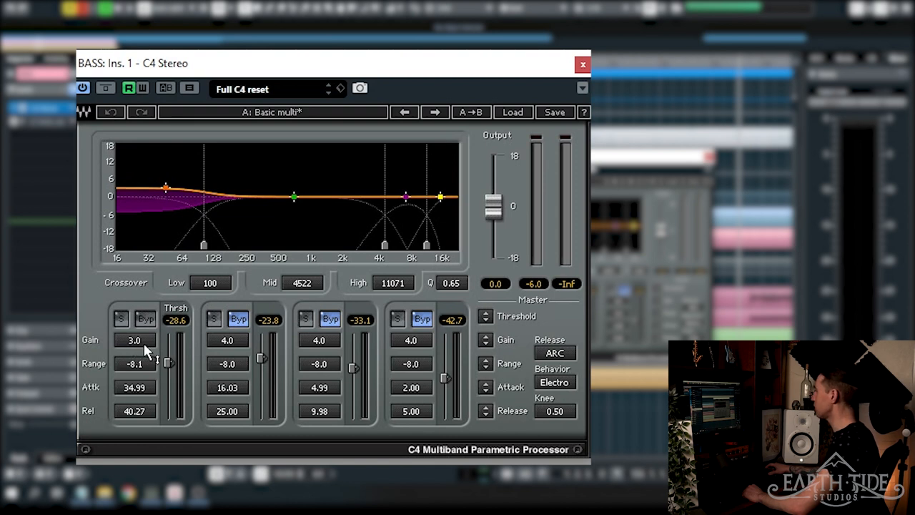
mouse_move(120, 211)
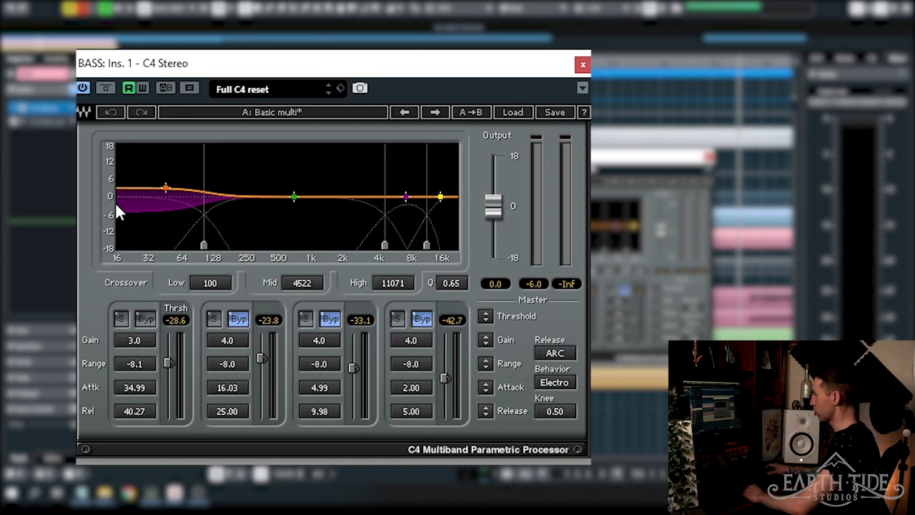
mouse_move(441, 67)
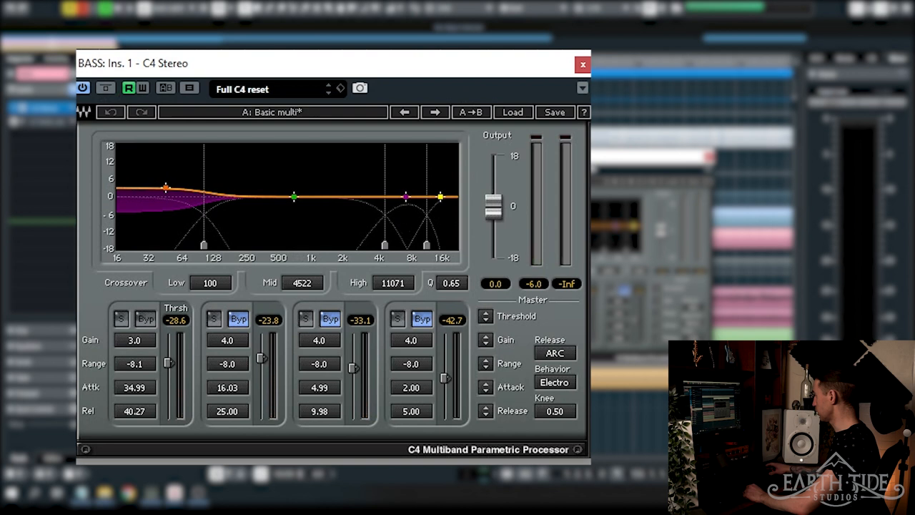
mouse_move(392, 84)
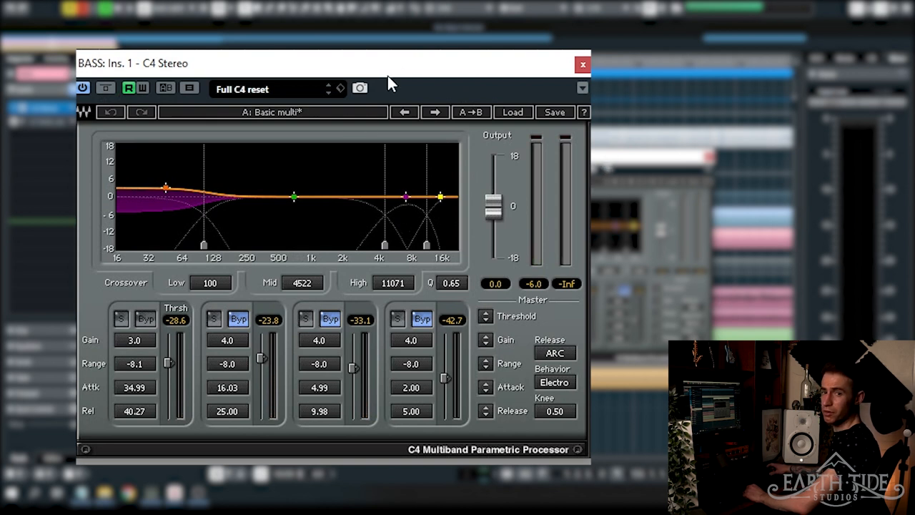
mouse_move(434, 79)
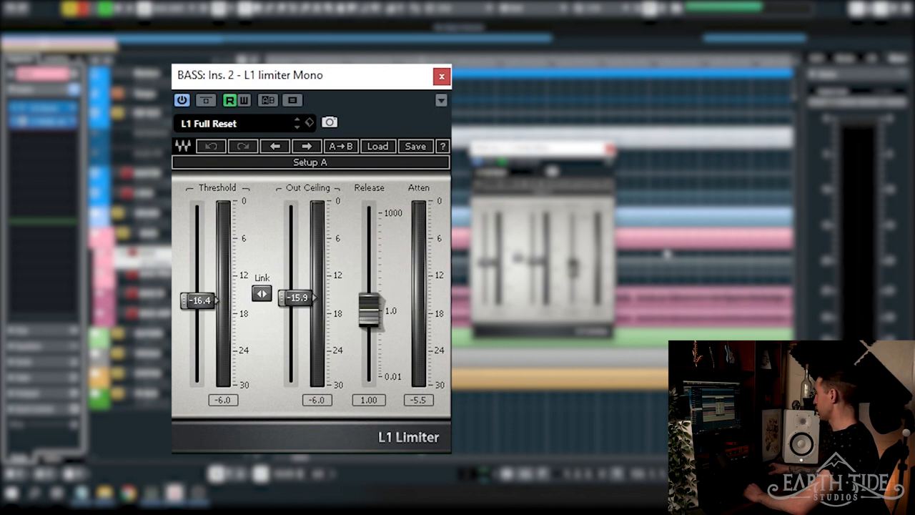
mouse_move(675, 164)
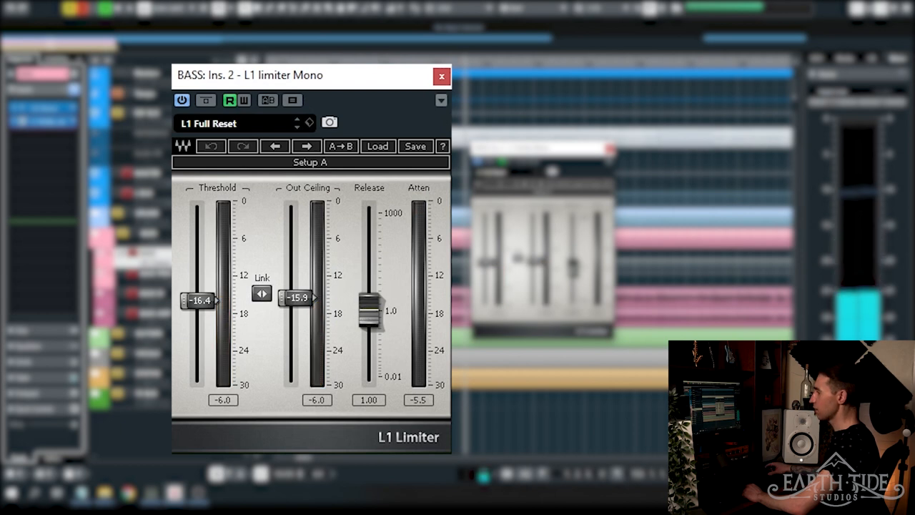
Step: Close the BASS bus L1 limiter window after checking its threshold and ceiling
click(441, 76)
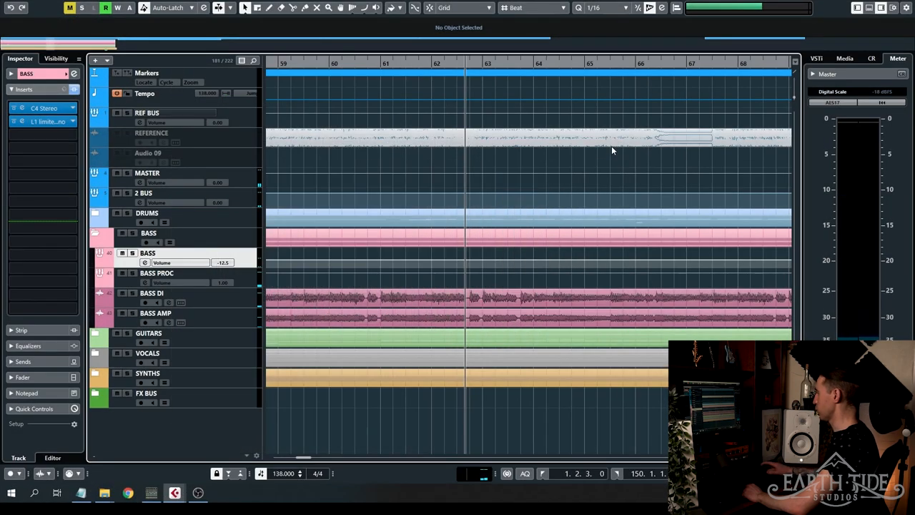